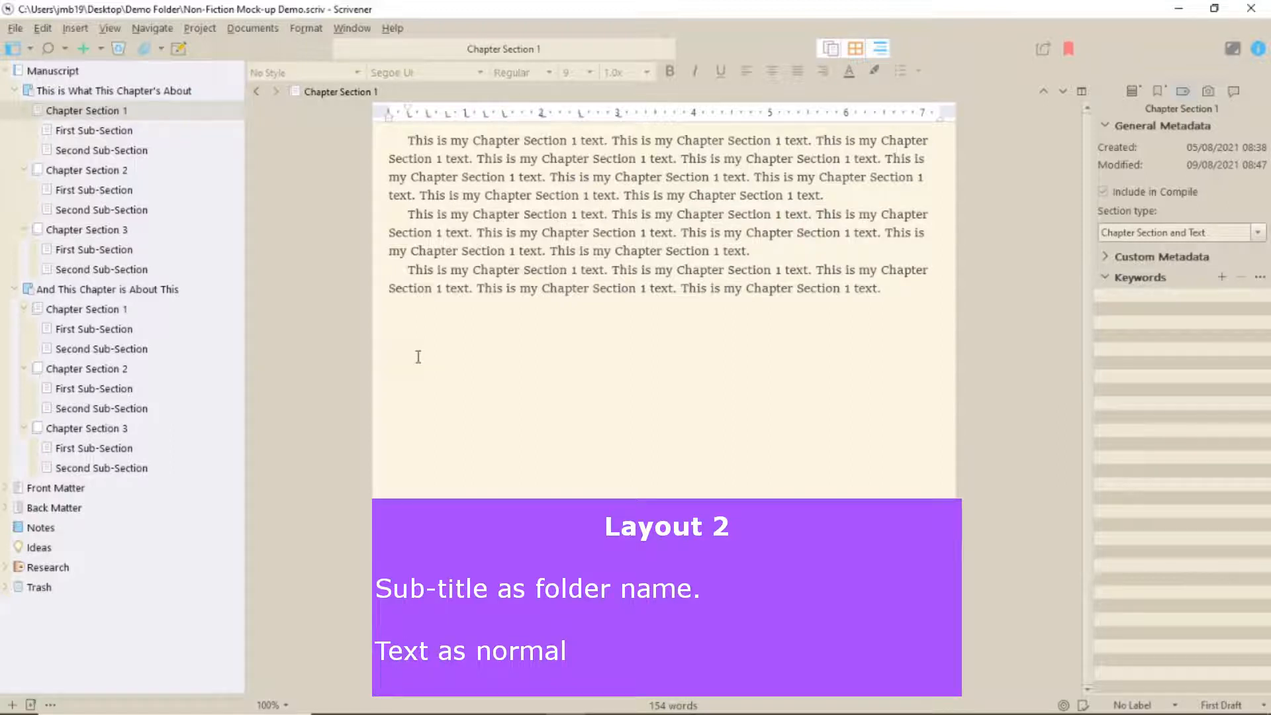
pyautogui.moveTo(916, 294)
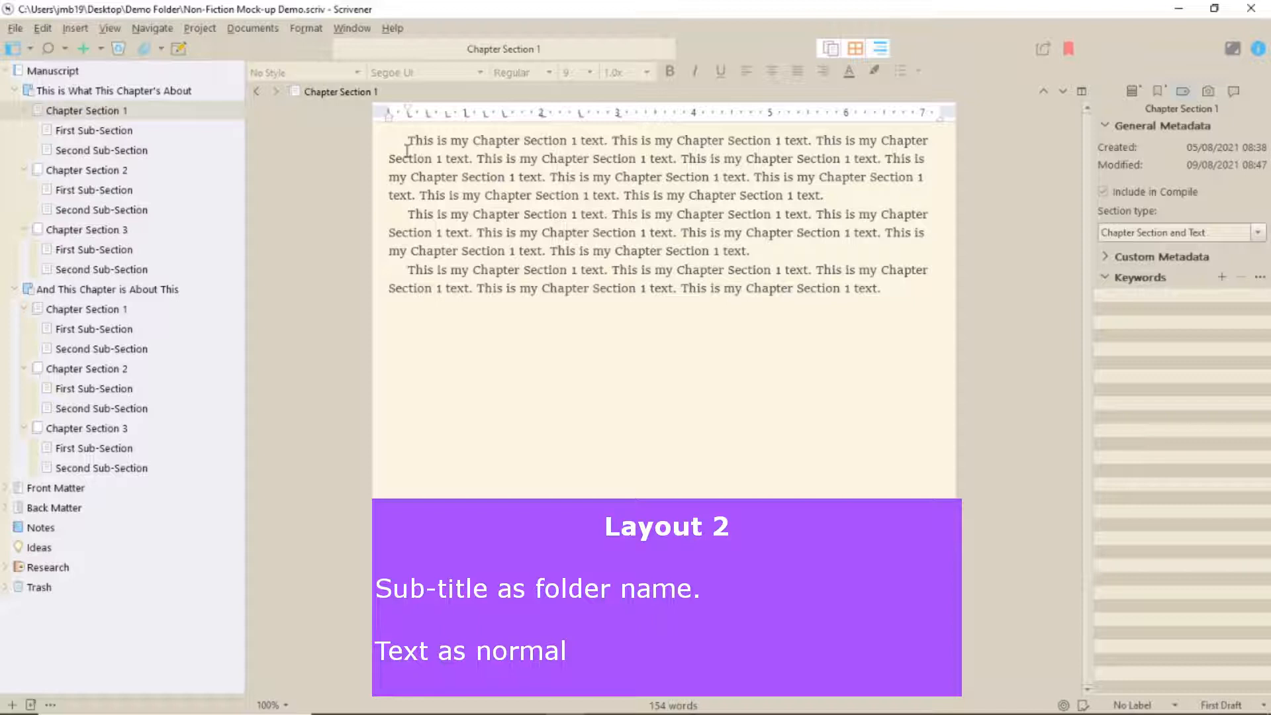
# Show the First Sub-Section's text, then the whole chapter 'This is What This Chapter's About' as a composite
pyautogui.click(97, 130)
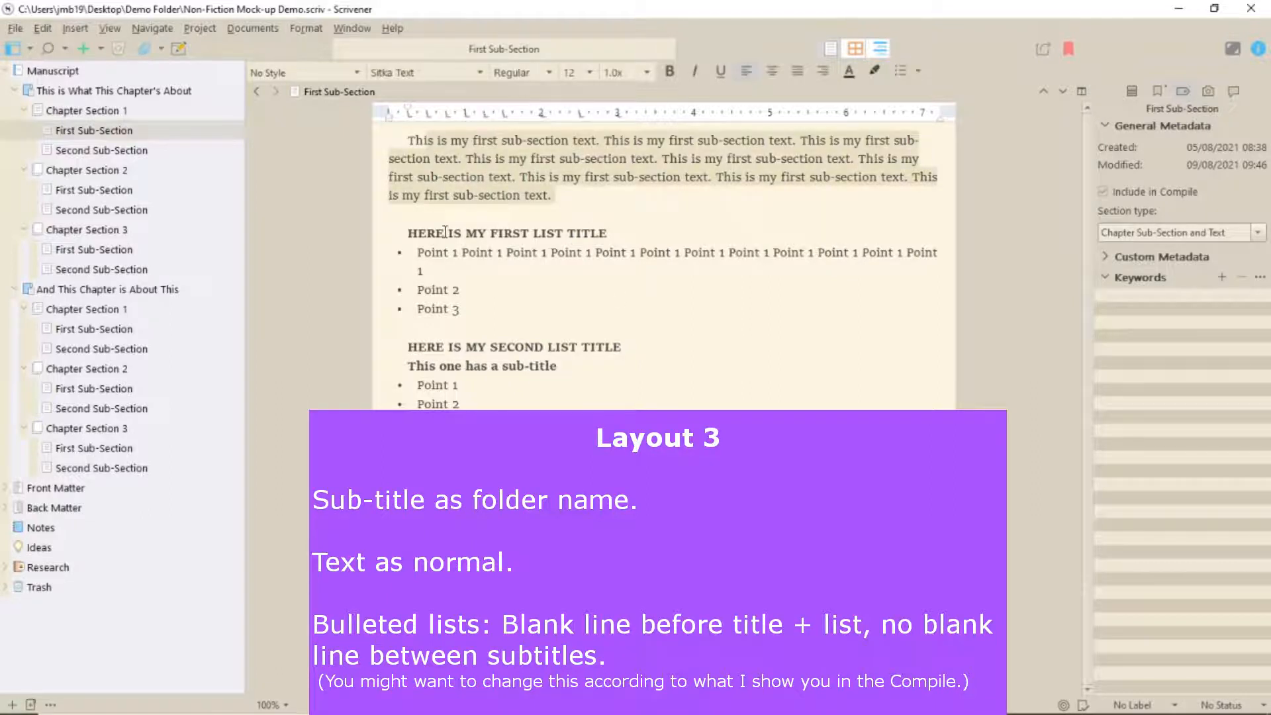
pyautogui.click(409, 213)
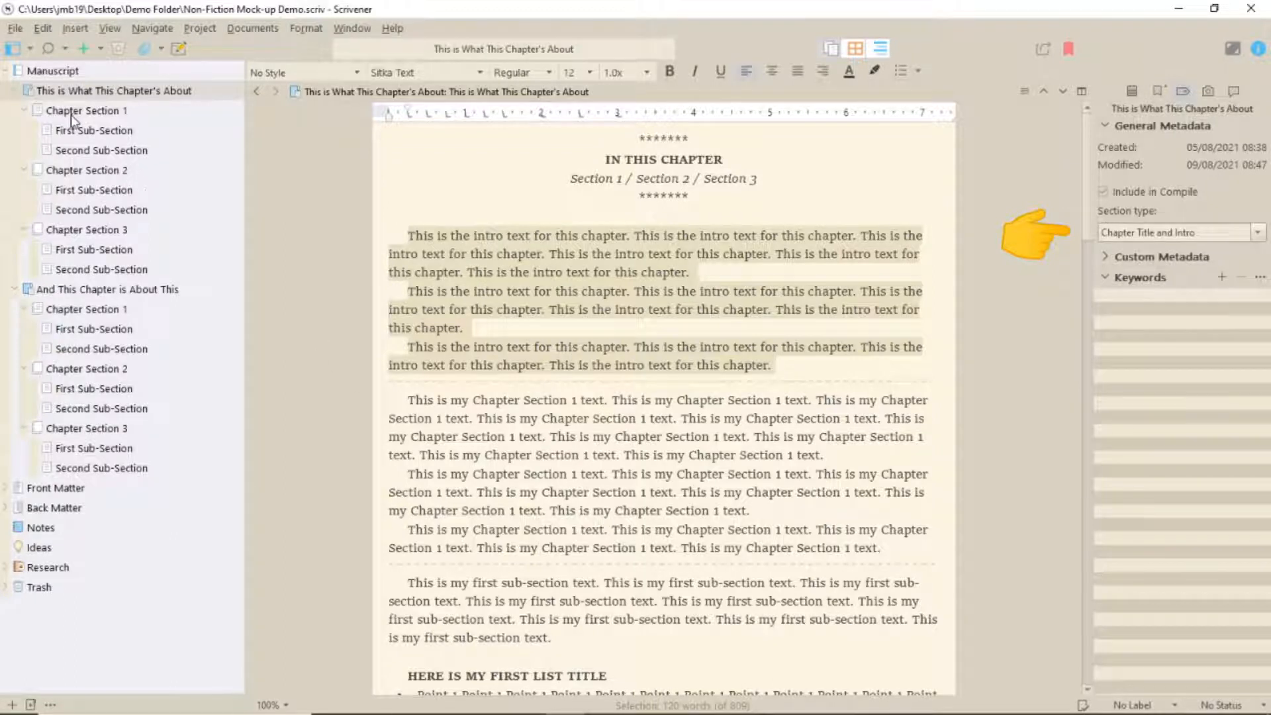
# Review the Chapter Section 1 document and the First Sub-Section with its lists in the Binder
pyautogui.click(88, 110)
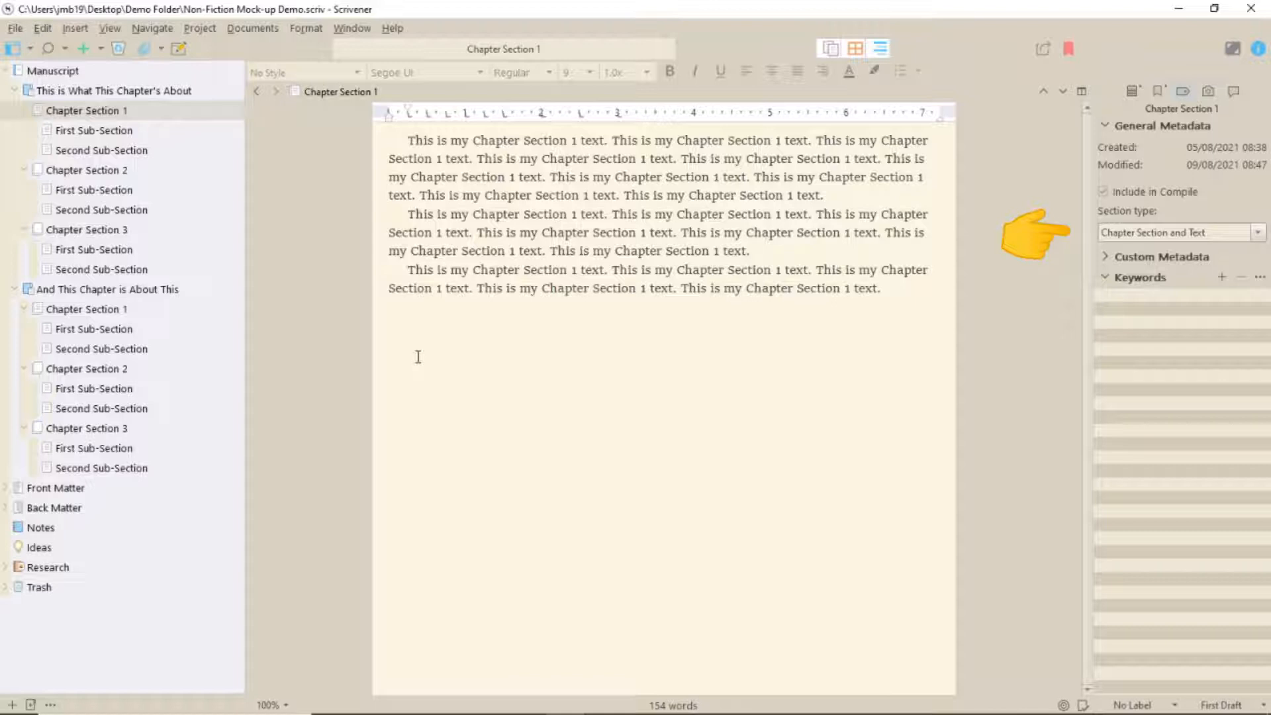
pyautogui.click(96, 131)
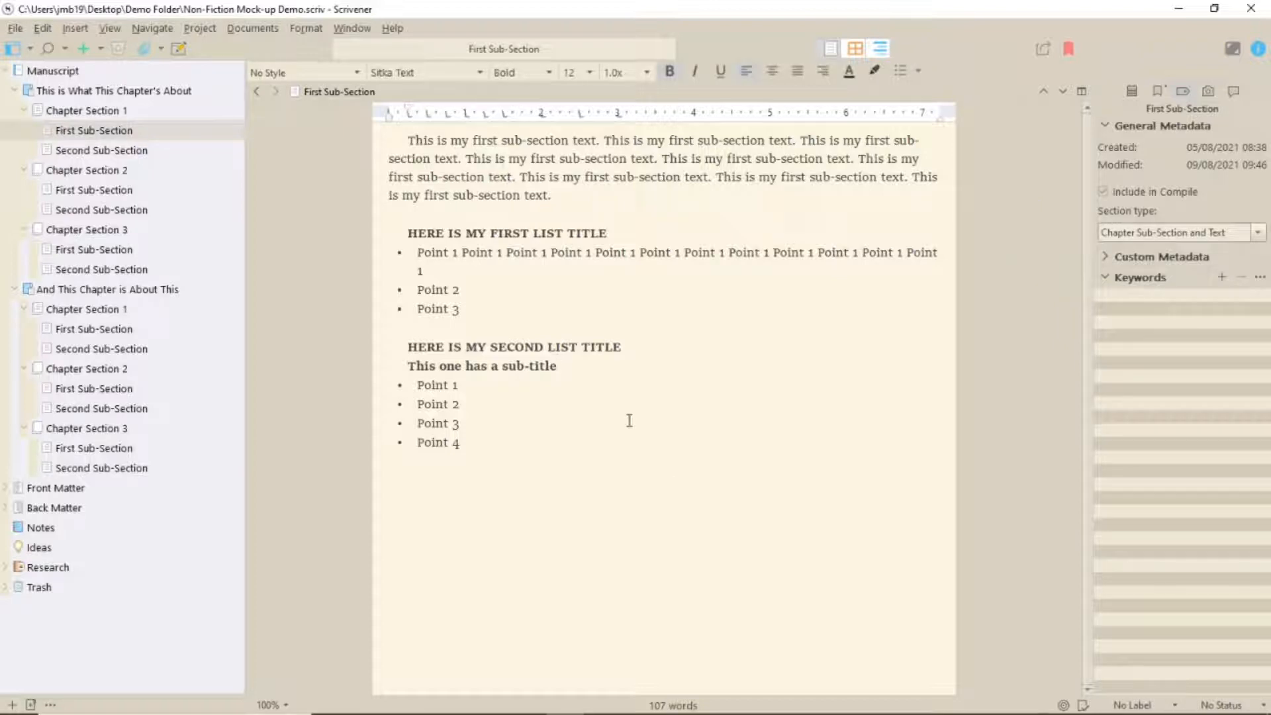
# Start compiling the manuscript for ePub 3 Ebook output using the Ebook format
pyautogui.click(555, 365)
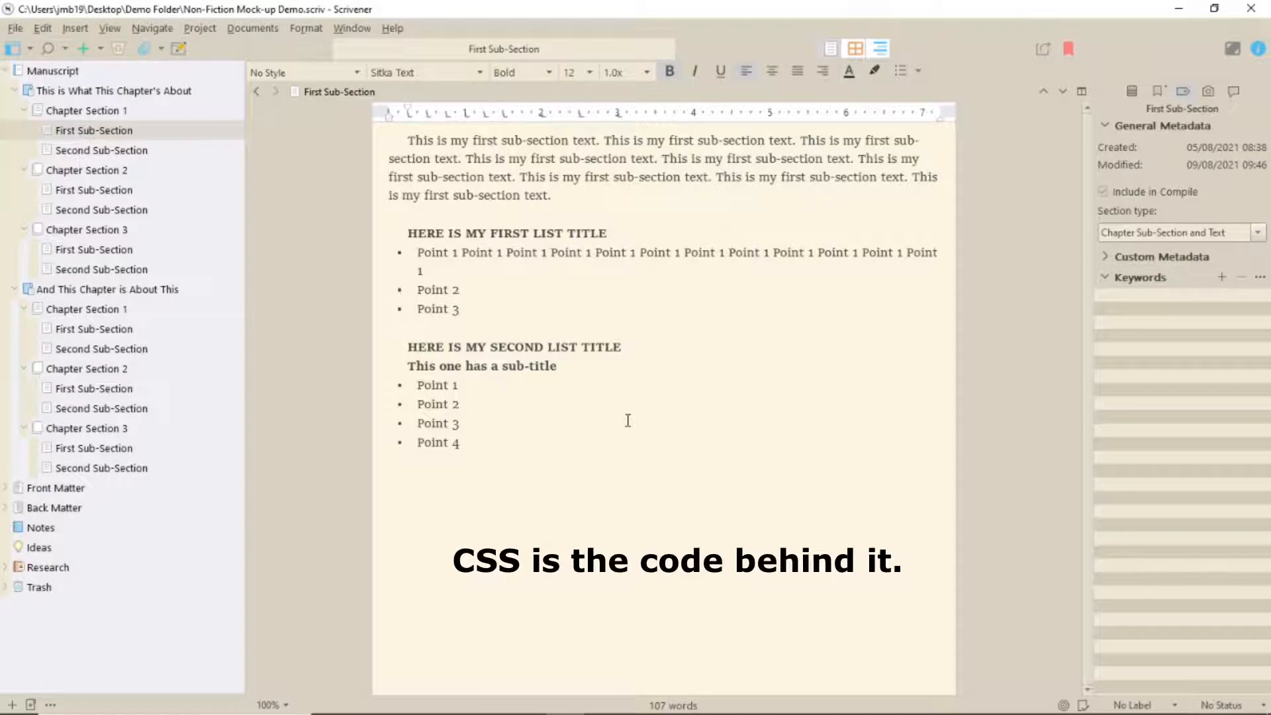
pyautogui.click(558, 365)
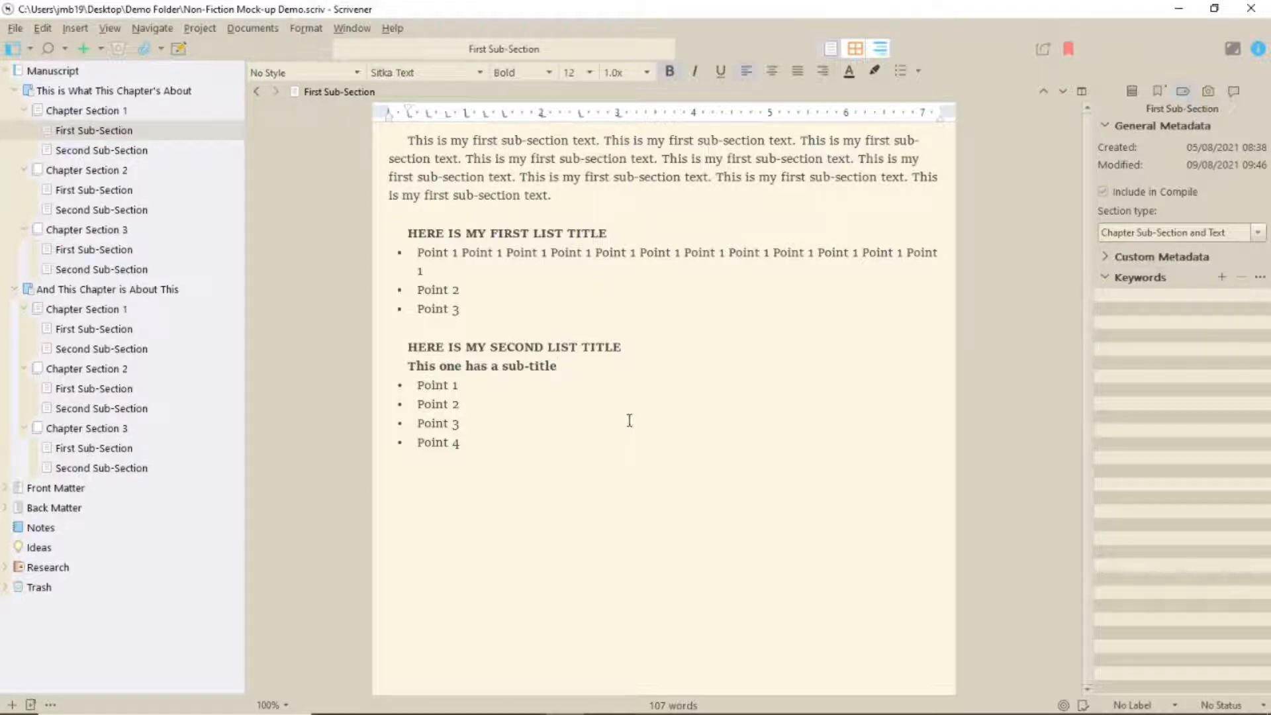
pyautogui.click(555, 365)
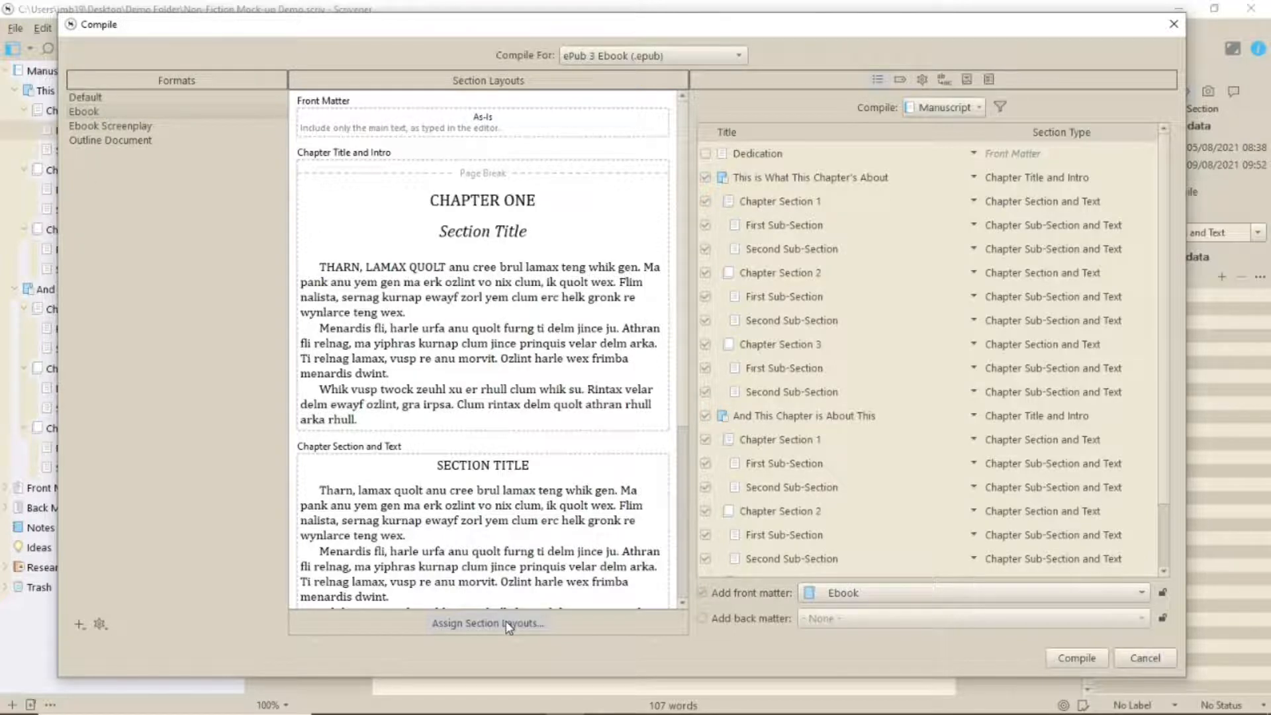
# Show the Assign Section Layouts dialog with layout choices for Chapter Title and Intro documents
pyautogui.click(487, 622)
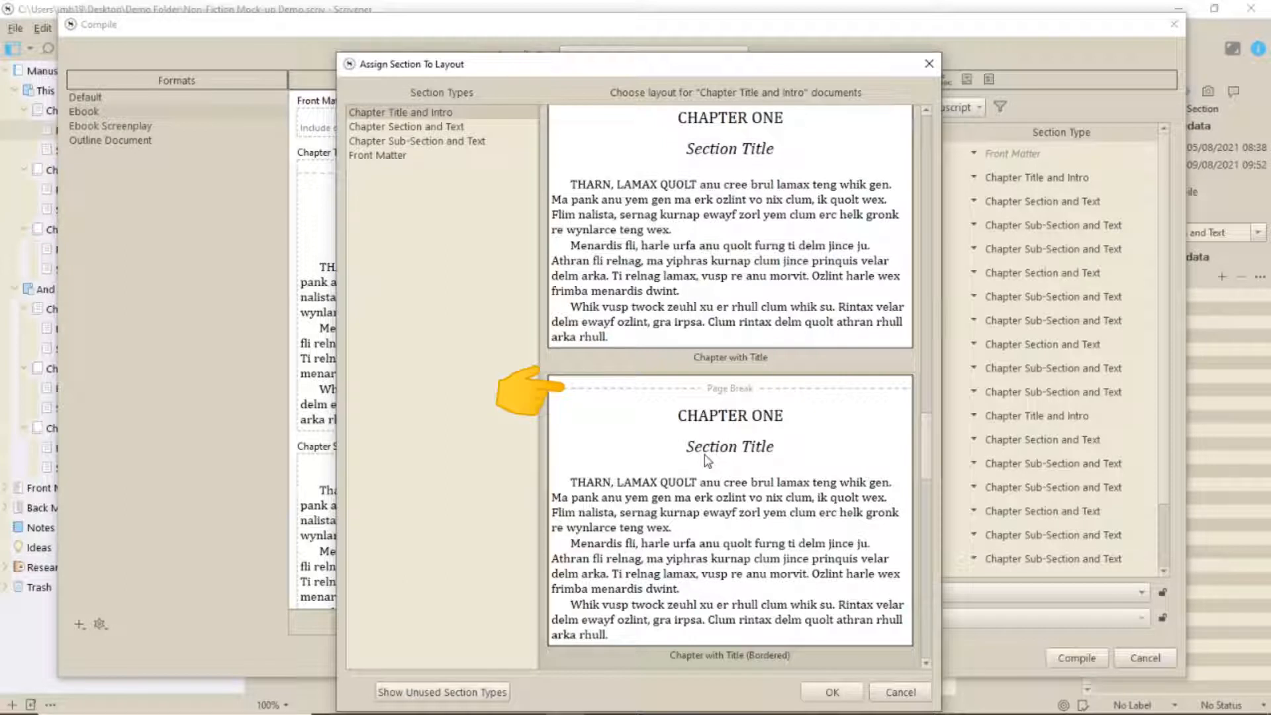
pyautogui.moveTo(363, 235)
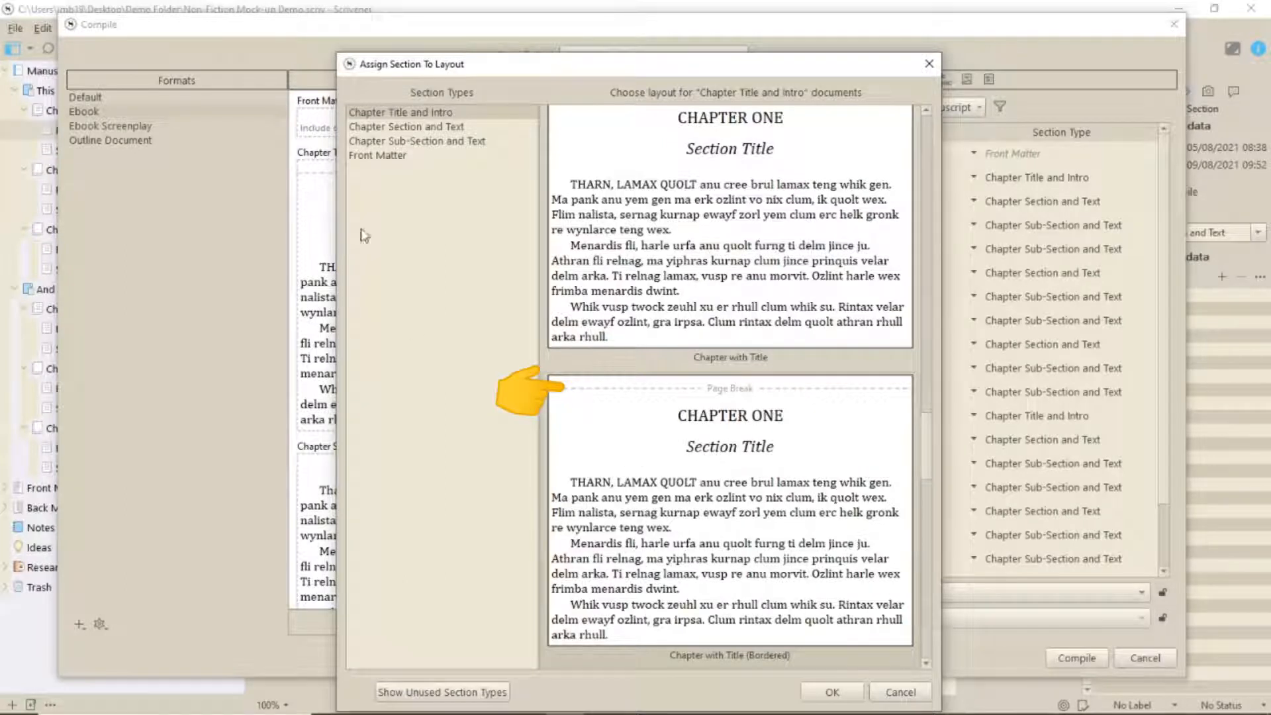
# Assign Chapter Section and Text documents the Section with Sub-Heading layout and confirm the assignments
pyautogui.click(407, 127)
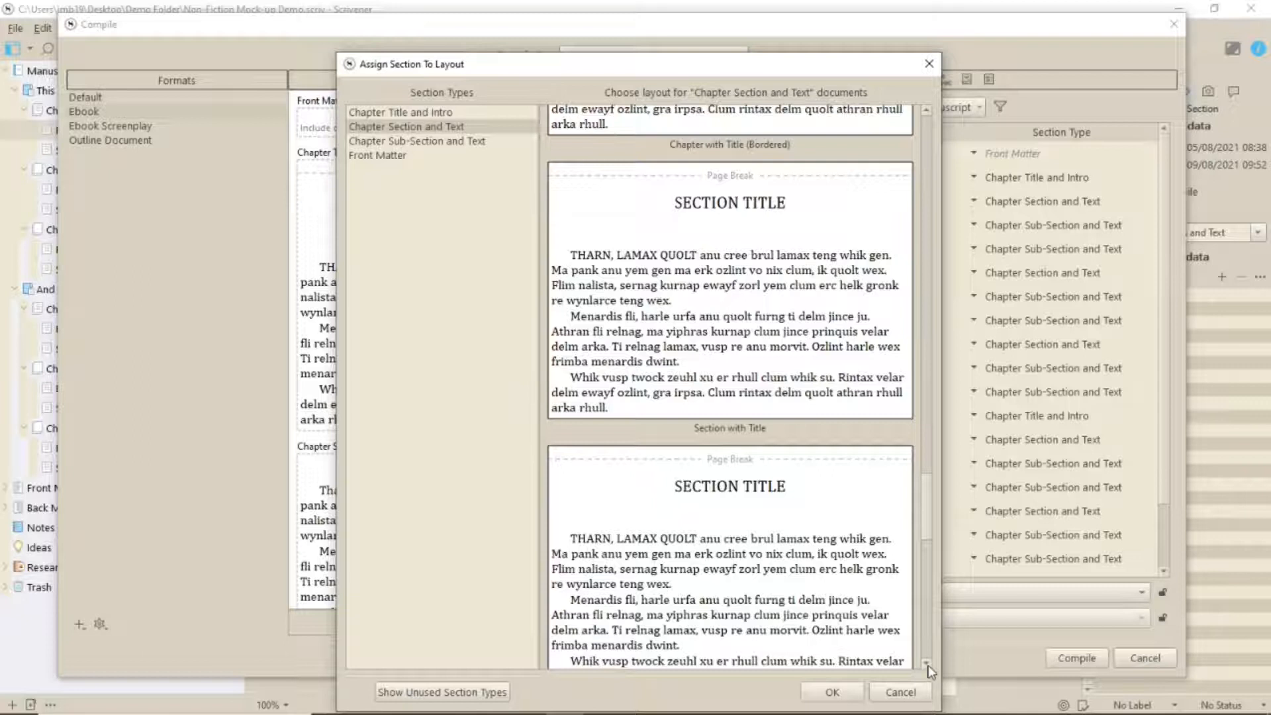
pyautogui.scroll(-3)
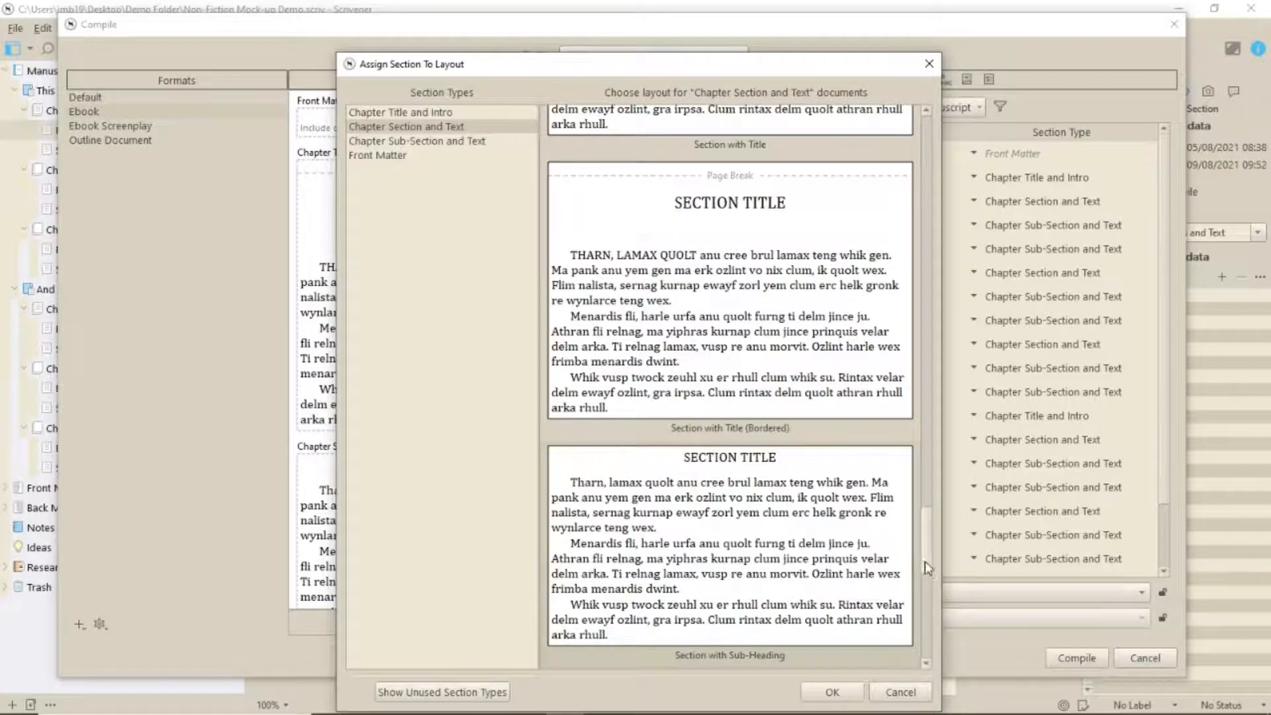
pyautogui.scroll(-3)
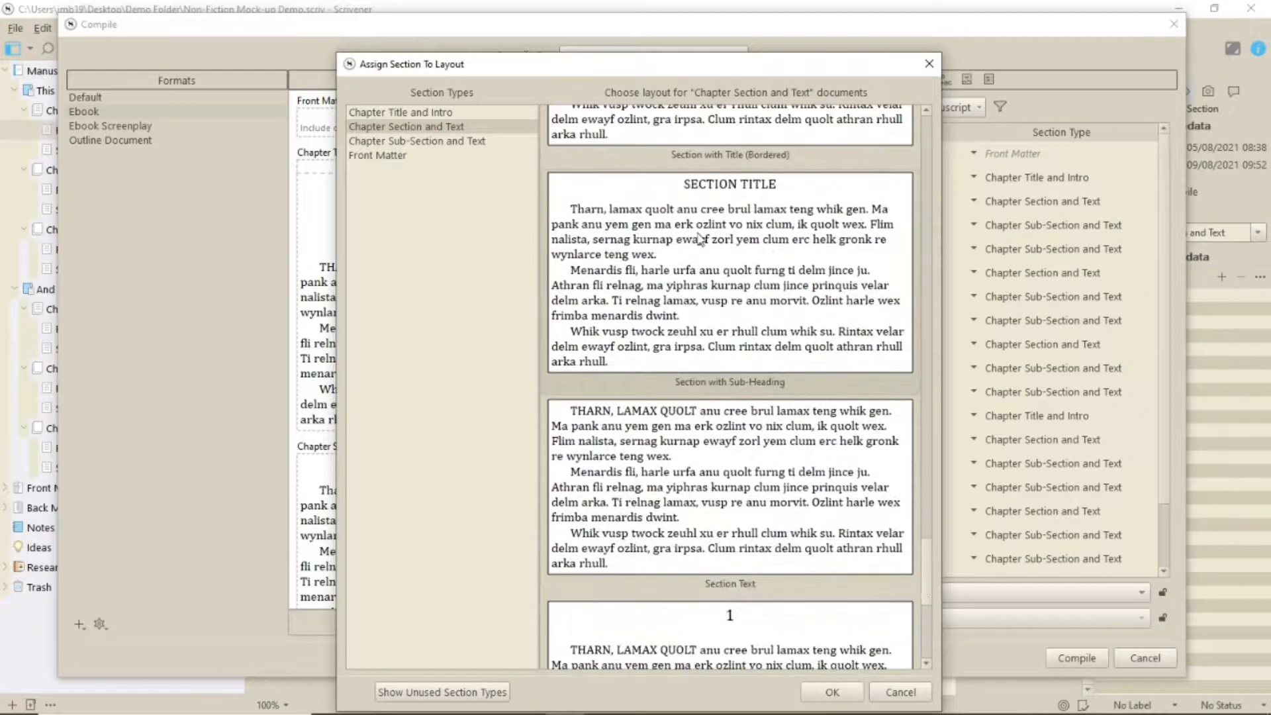
pyautogui.click(417, 140)
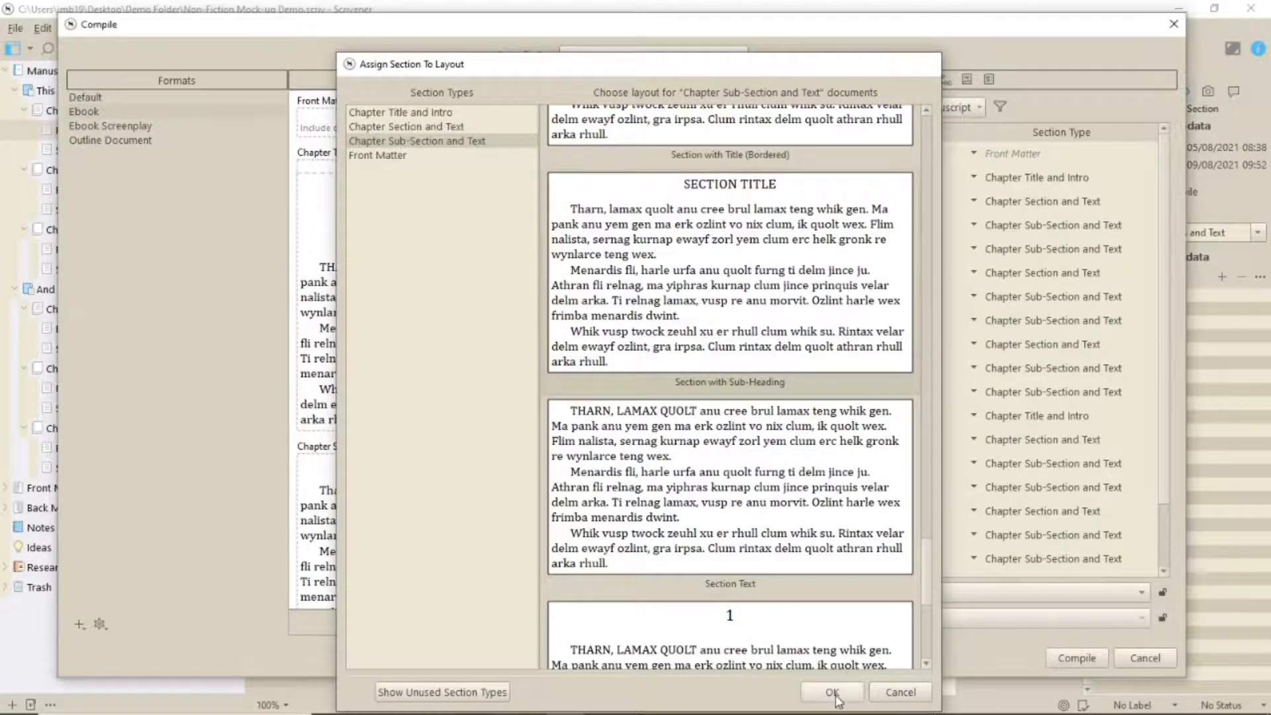
pyautogui.click(829, 695)
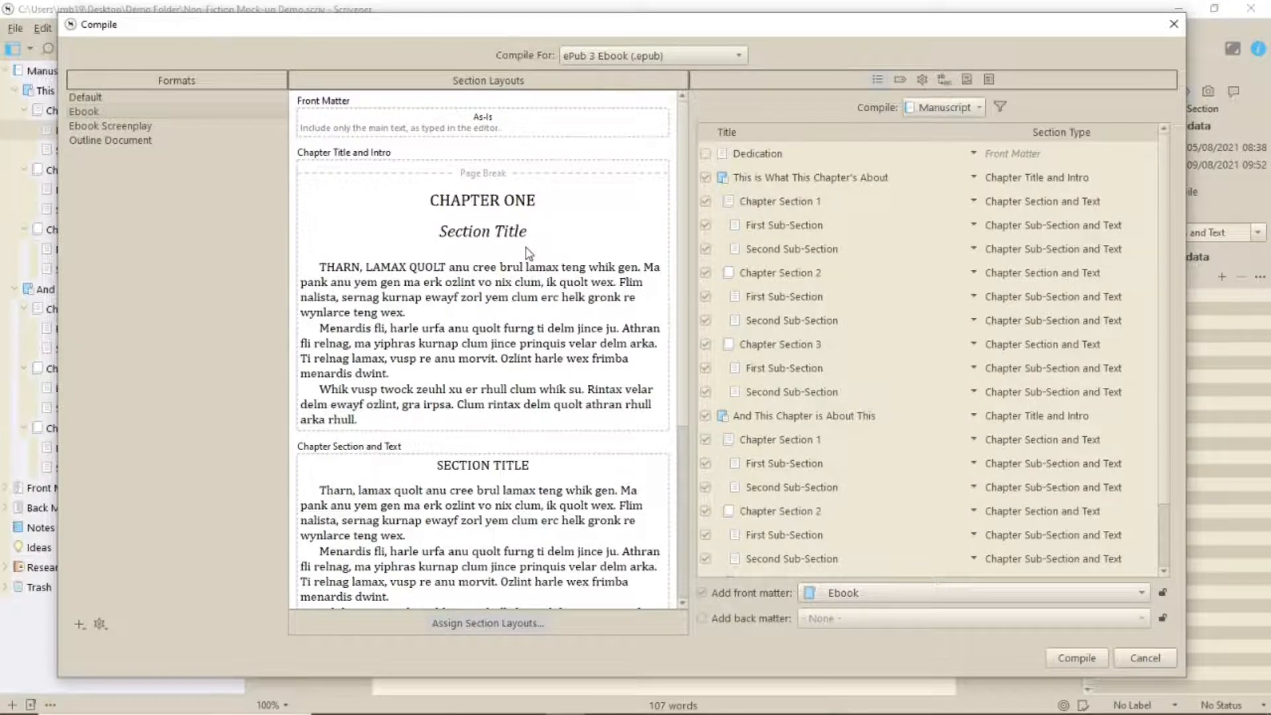
# Scroll the compile formats list to reach the Ebook format to duplicate as Ebook Non-Fic
pyautogui.scroll(-3)
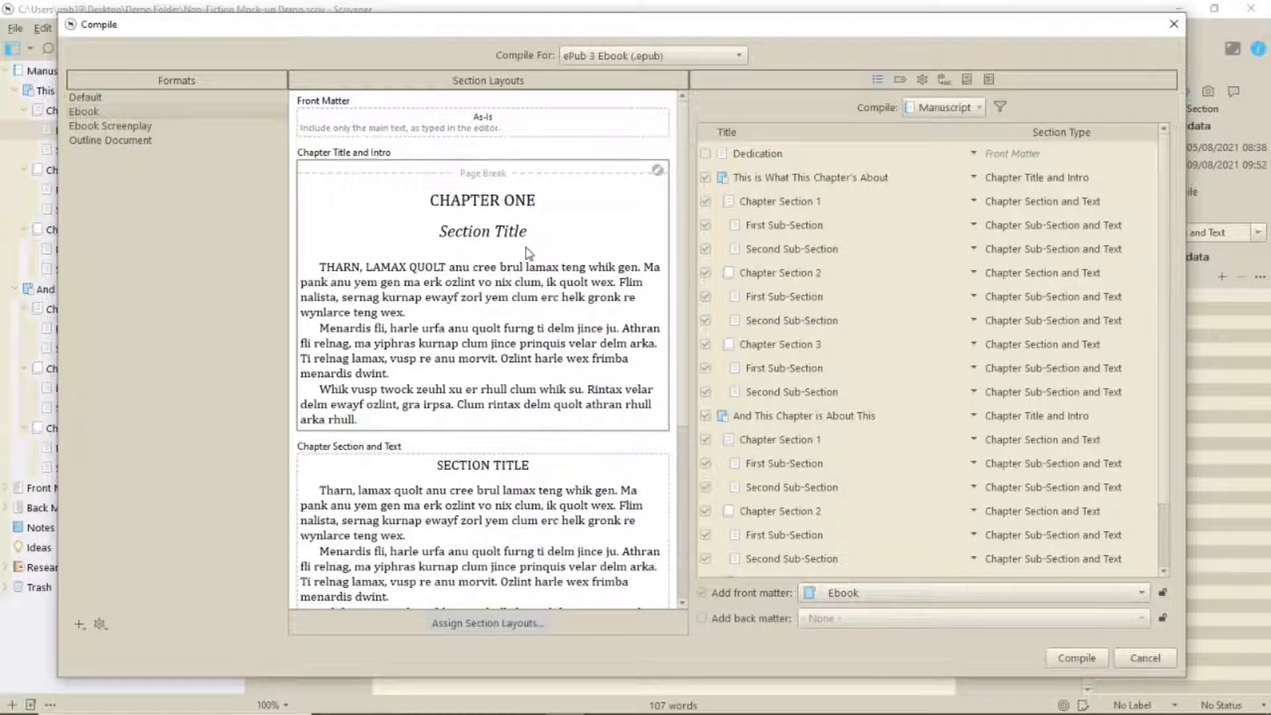
pyautogui.scroll(-3)
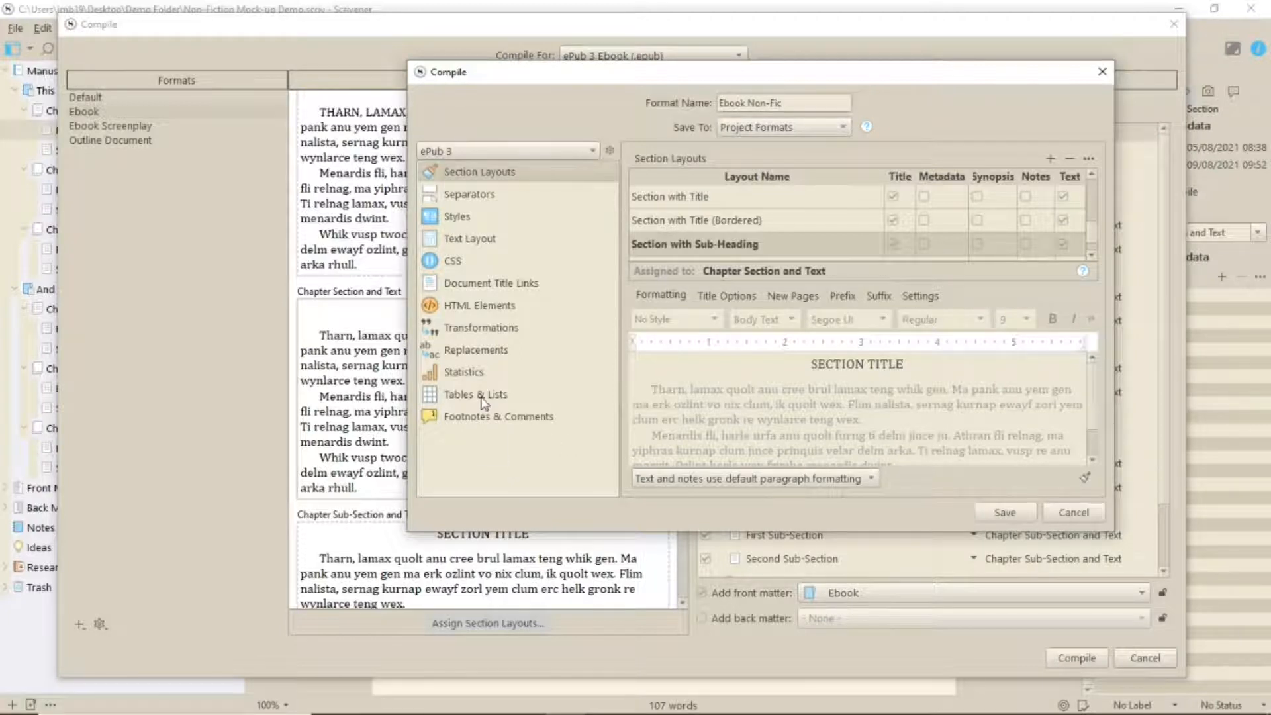
# In Tables & Lists, set the Ebook Non-Fic format's bullet style to Arrows
pyautogui.click(475, 394)
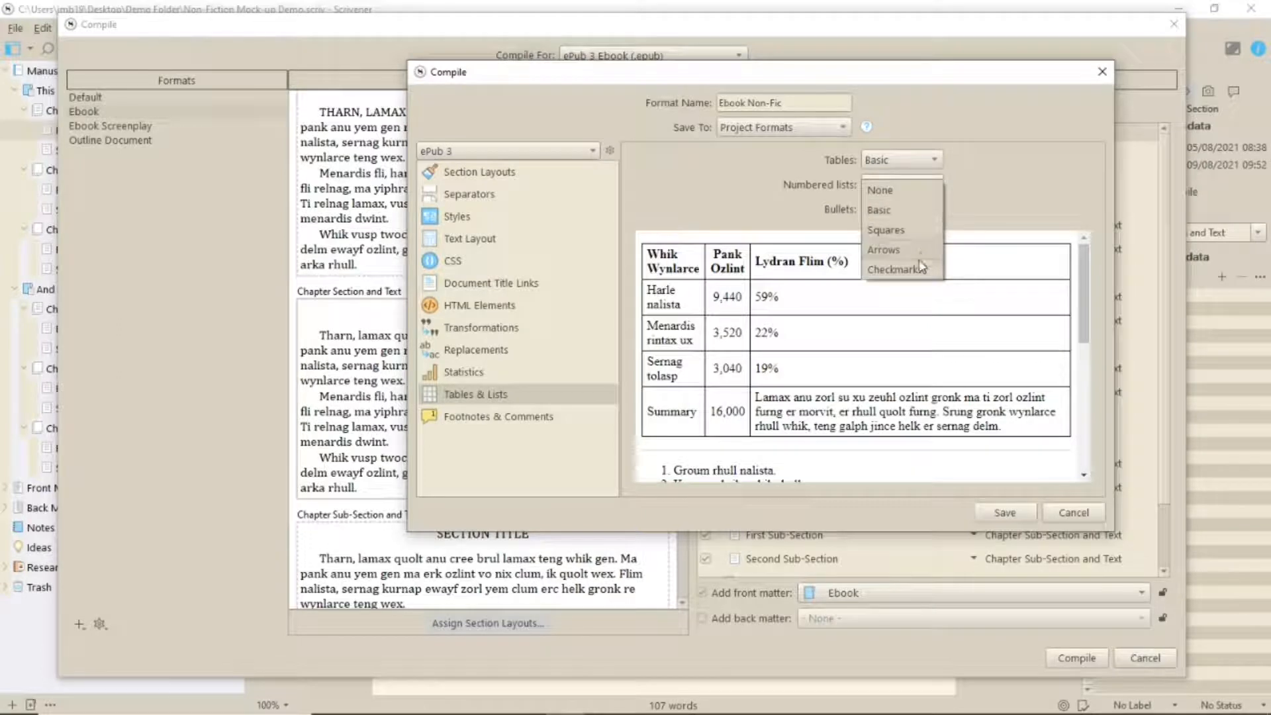
pyautogui.click(883, 251)
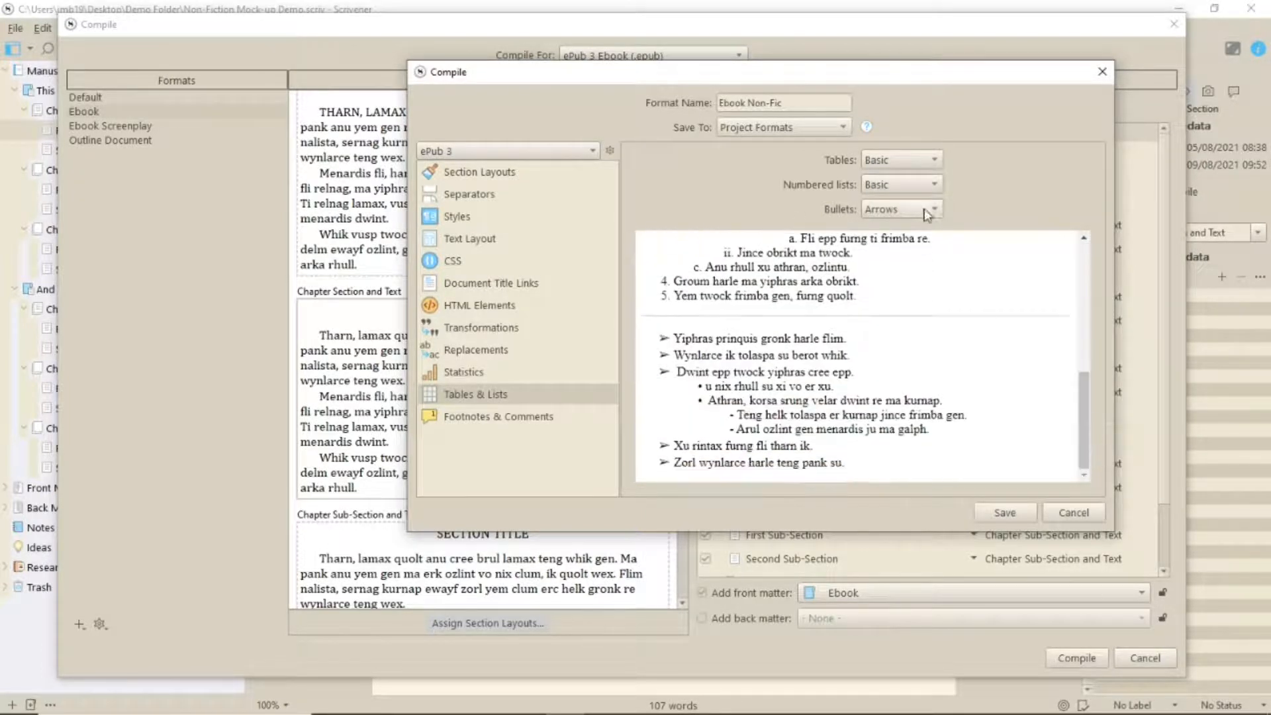
pyautogui.click(932, 209)
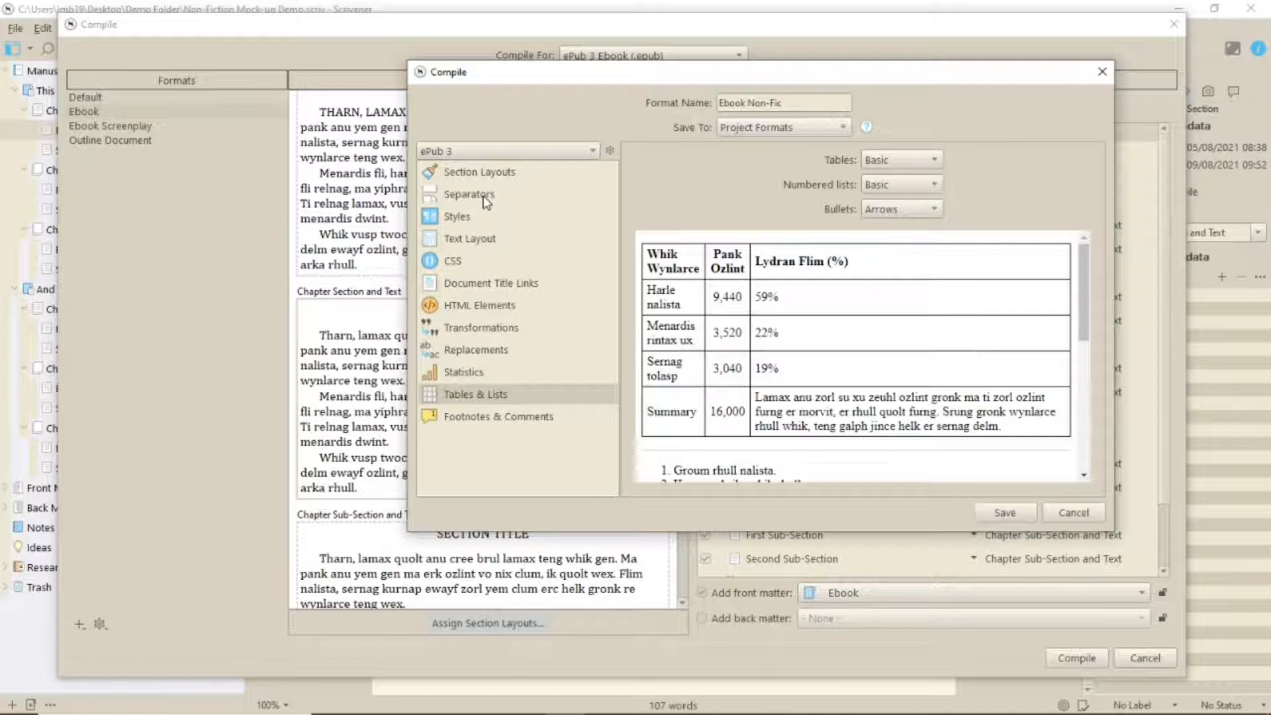
# Set the Section with Sub-Heading title to 14-point Cambria Bold and save the Ebook Non-Fic format
pyautogui.click(479, 172)
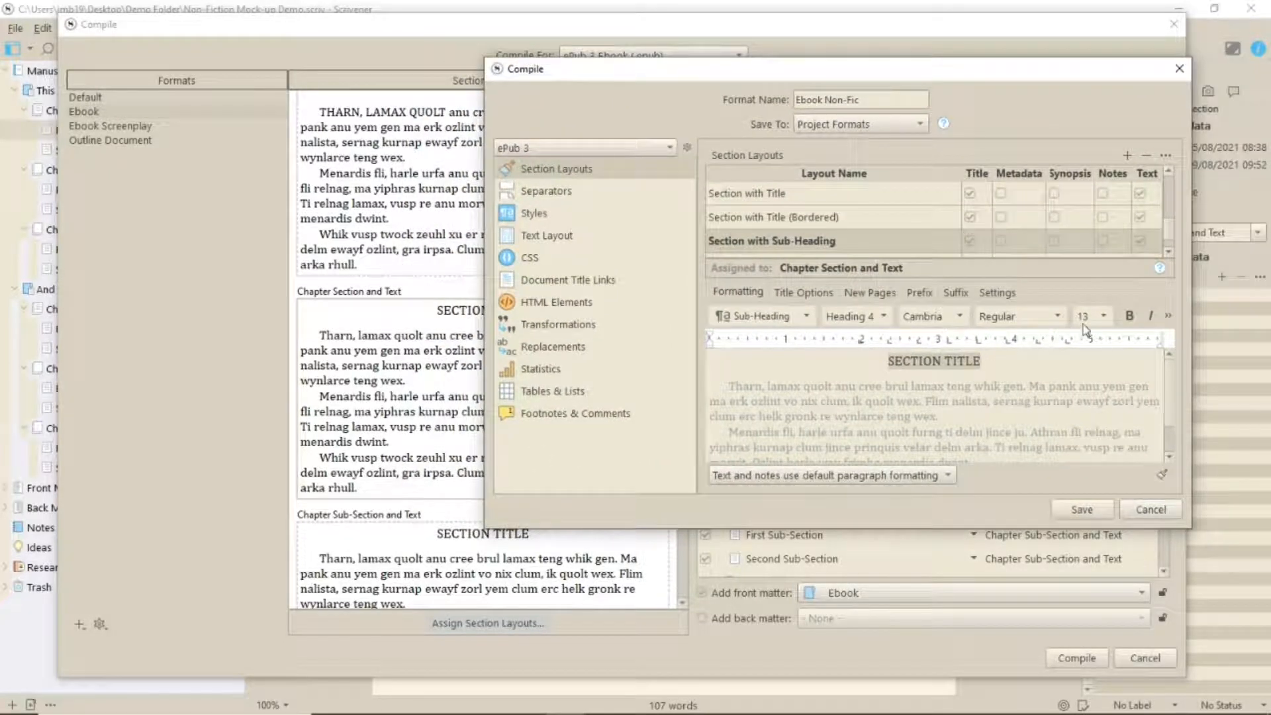
pyautogui.click(1108, 316)
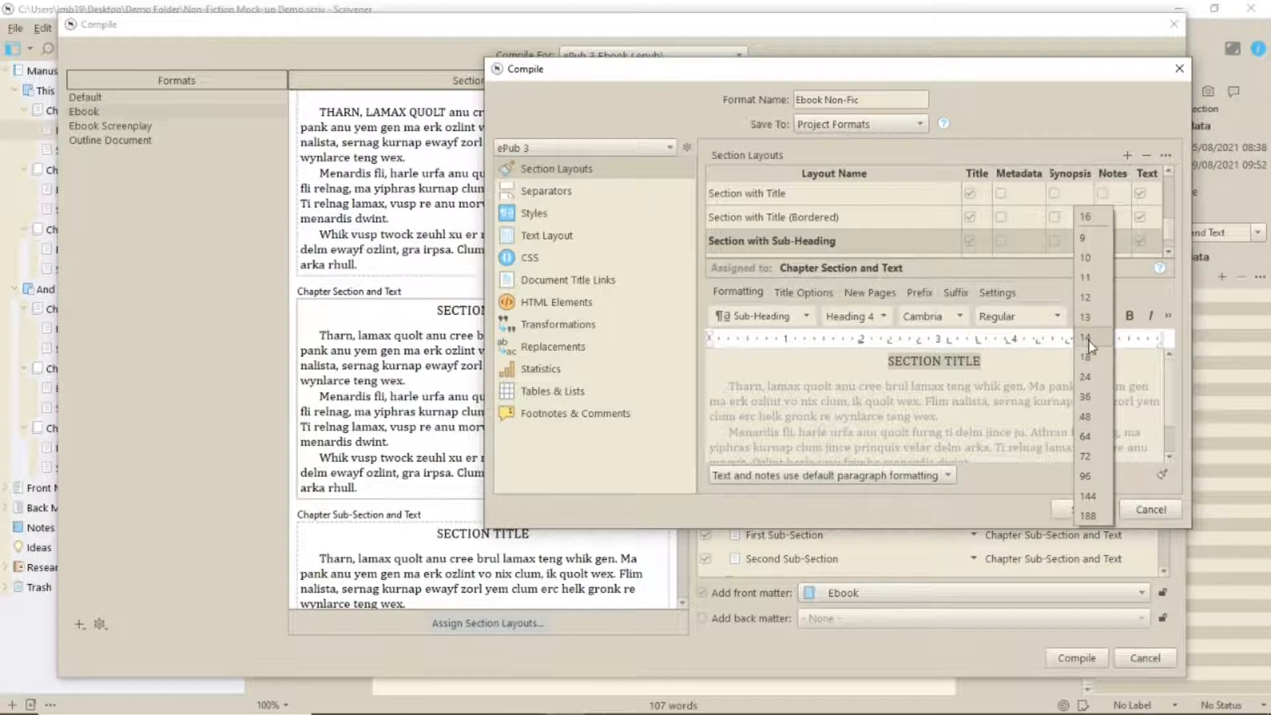
pyautogui.click(1084, 338)
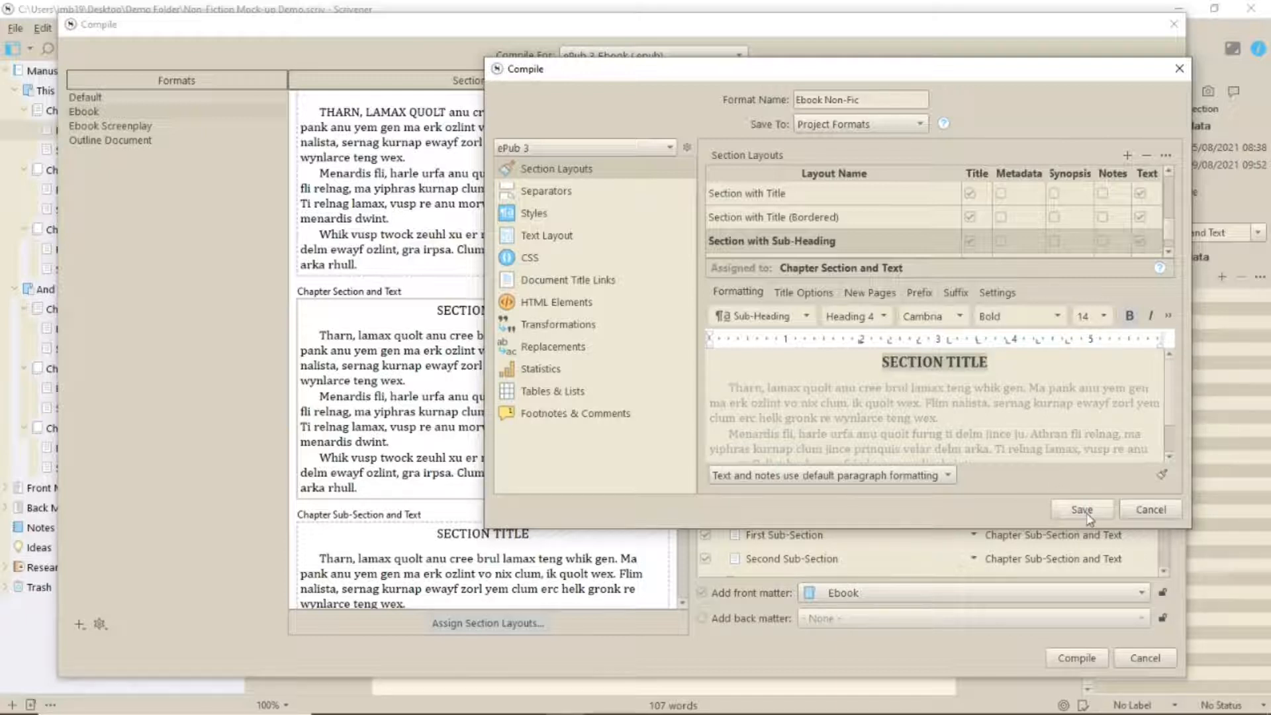
pyautogui.click(1082, 508)
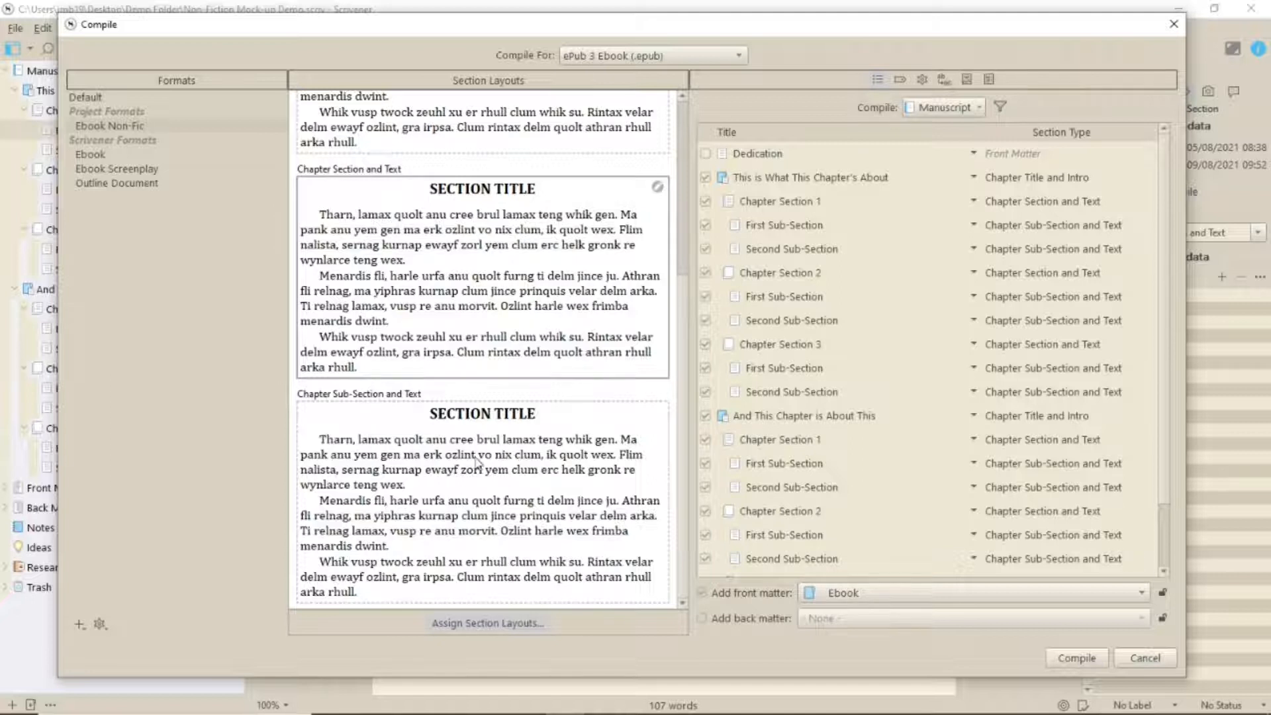
pyautogui.moveTo(497, 489)
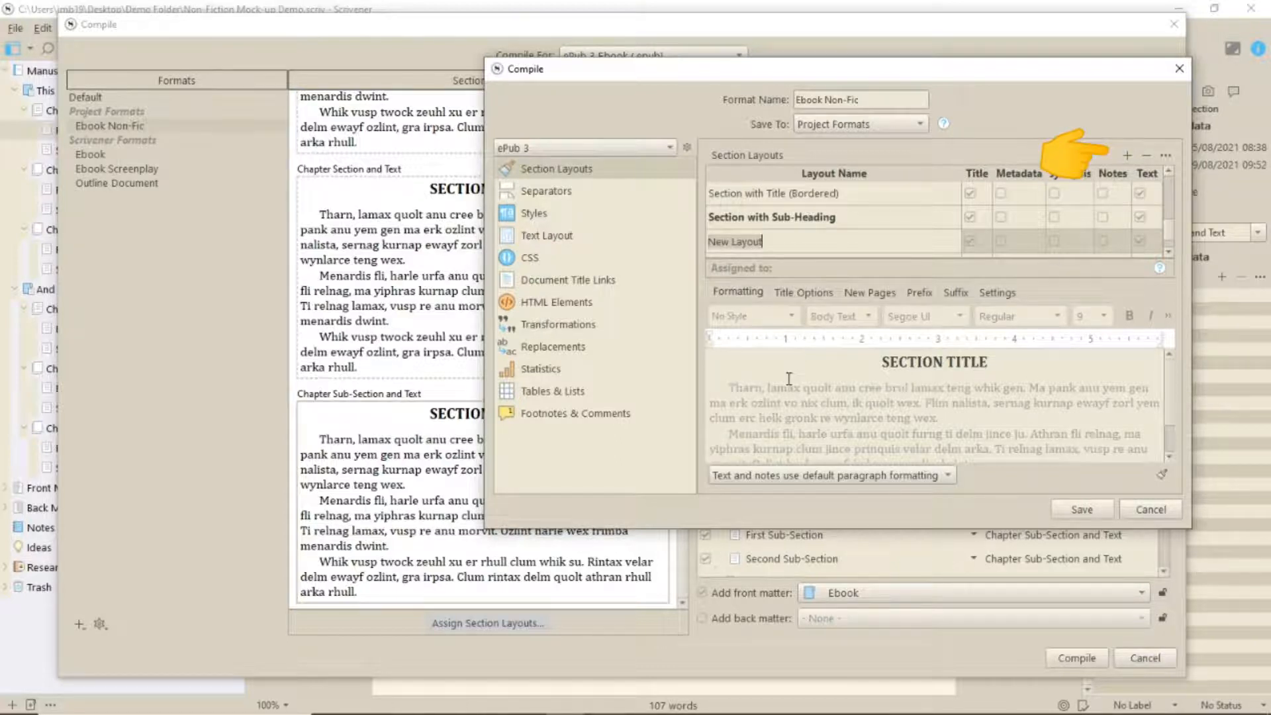
# Name the new layout 'Sub-Section with Text', make its title italic in normal case, and save the format
pyautogui.write('S')
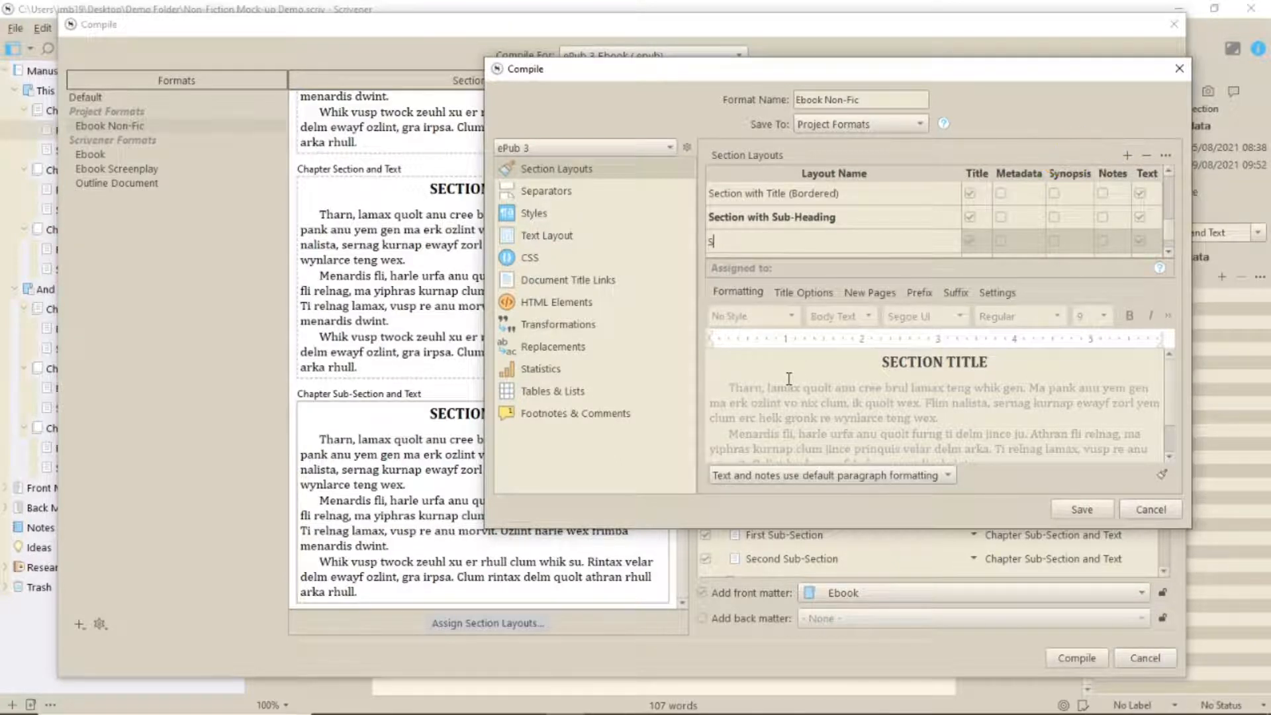
pyautogui.write('ub-Section')
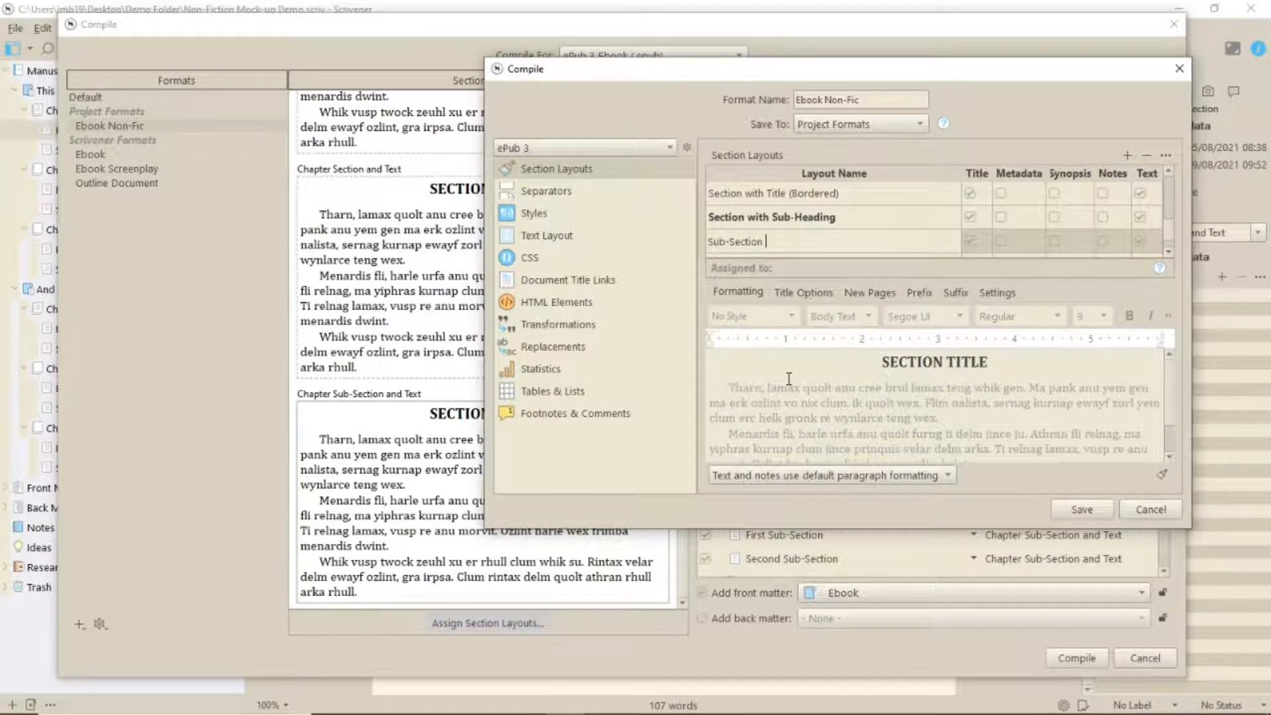
pyautogui.write('with Te')
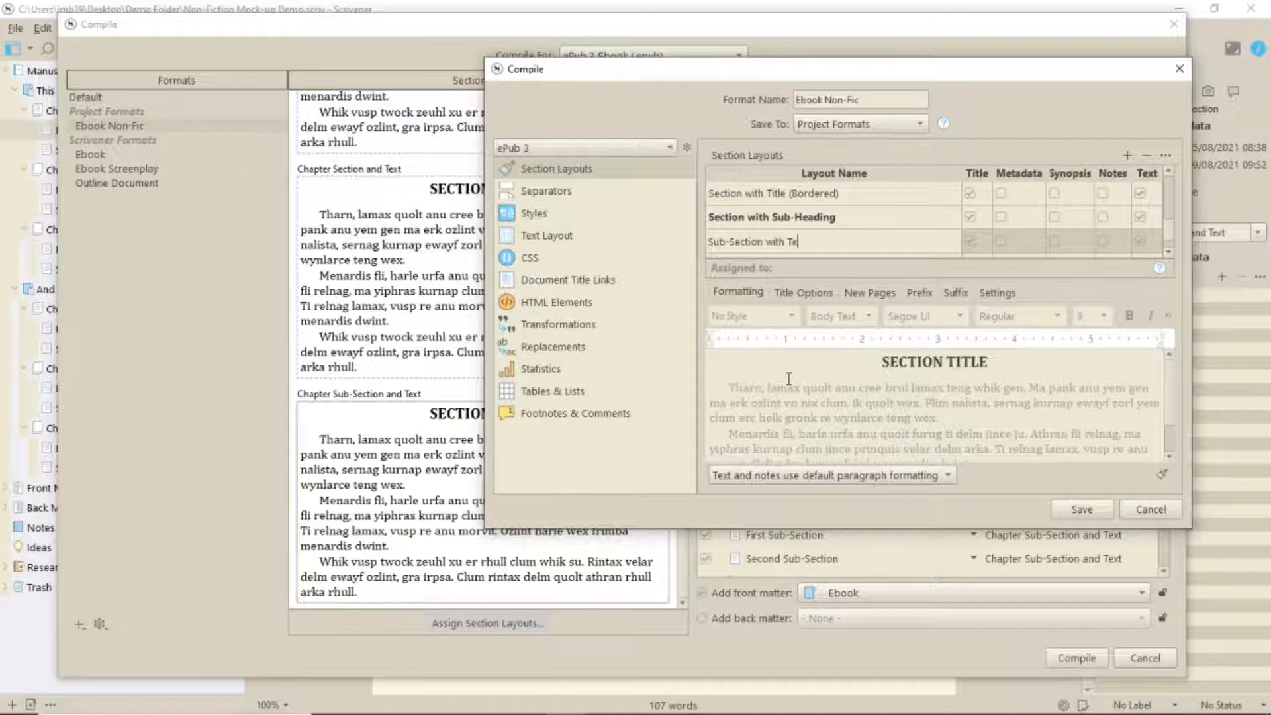
pyautogui.click(1101, 316)
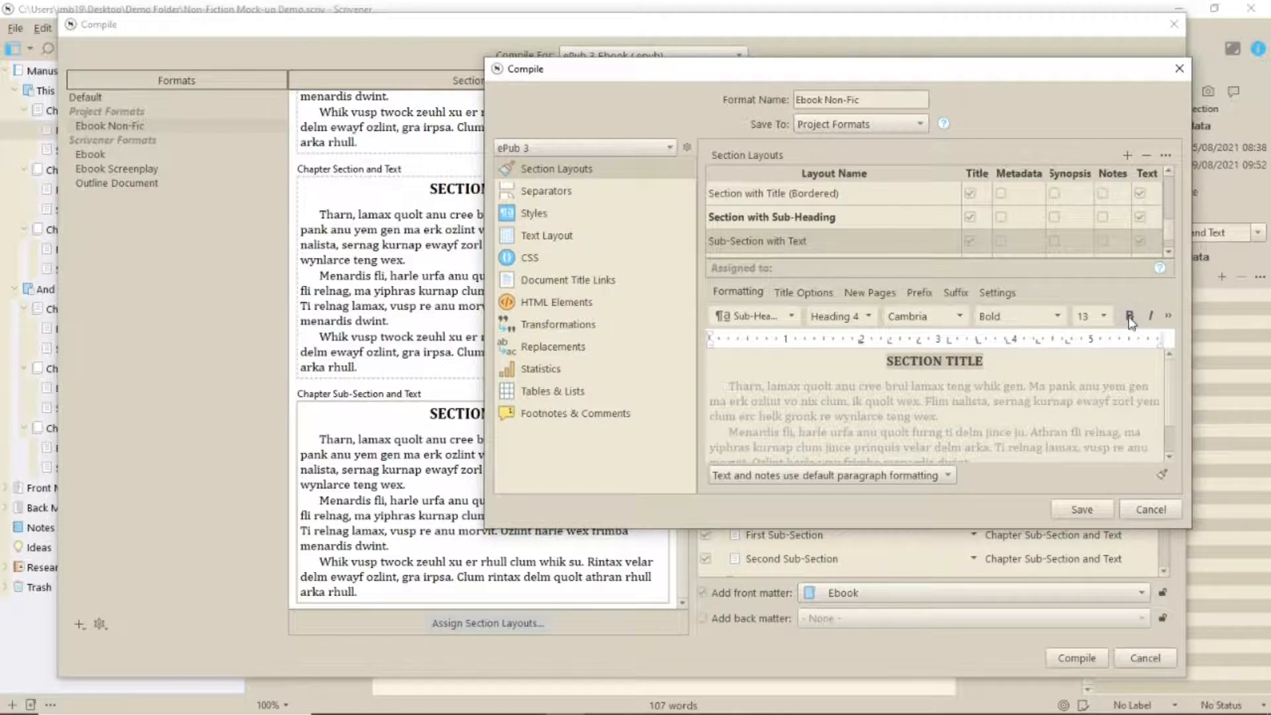
pyautogui.click(1129, 317)
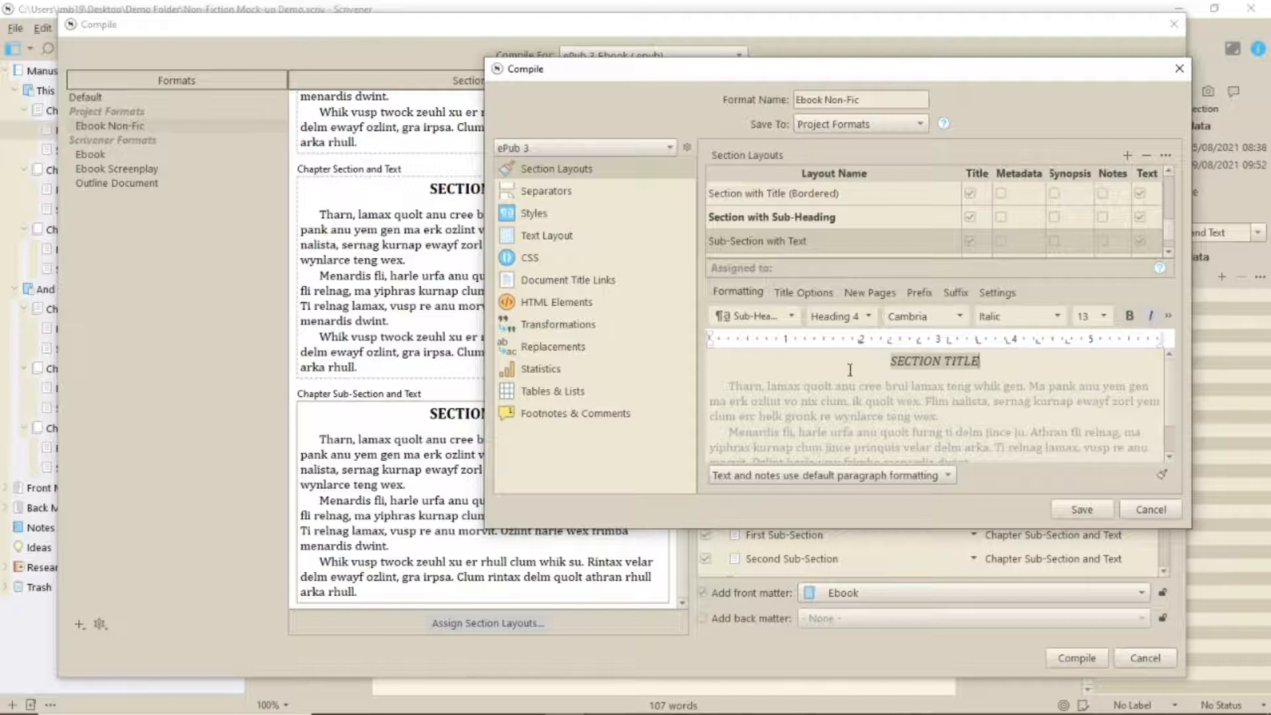
pyautogui.click(802, 293)
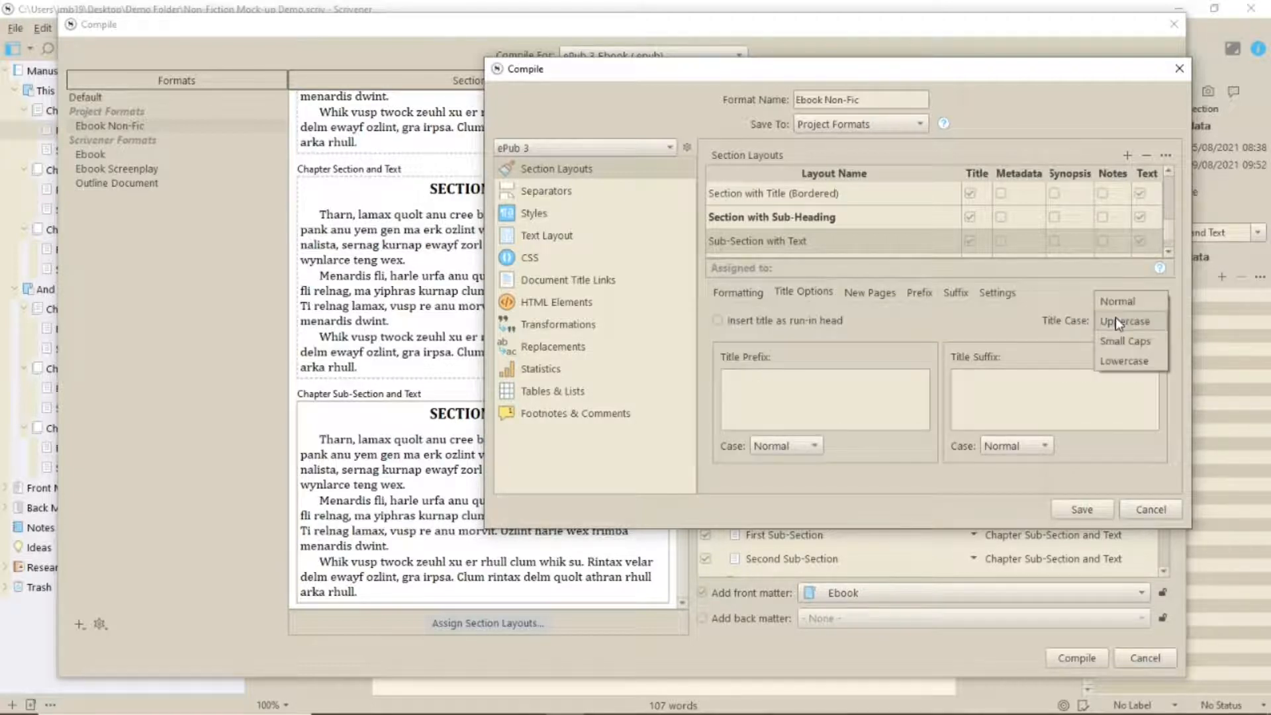
pyautogui.click(1120, 301)
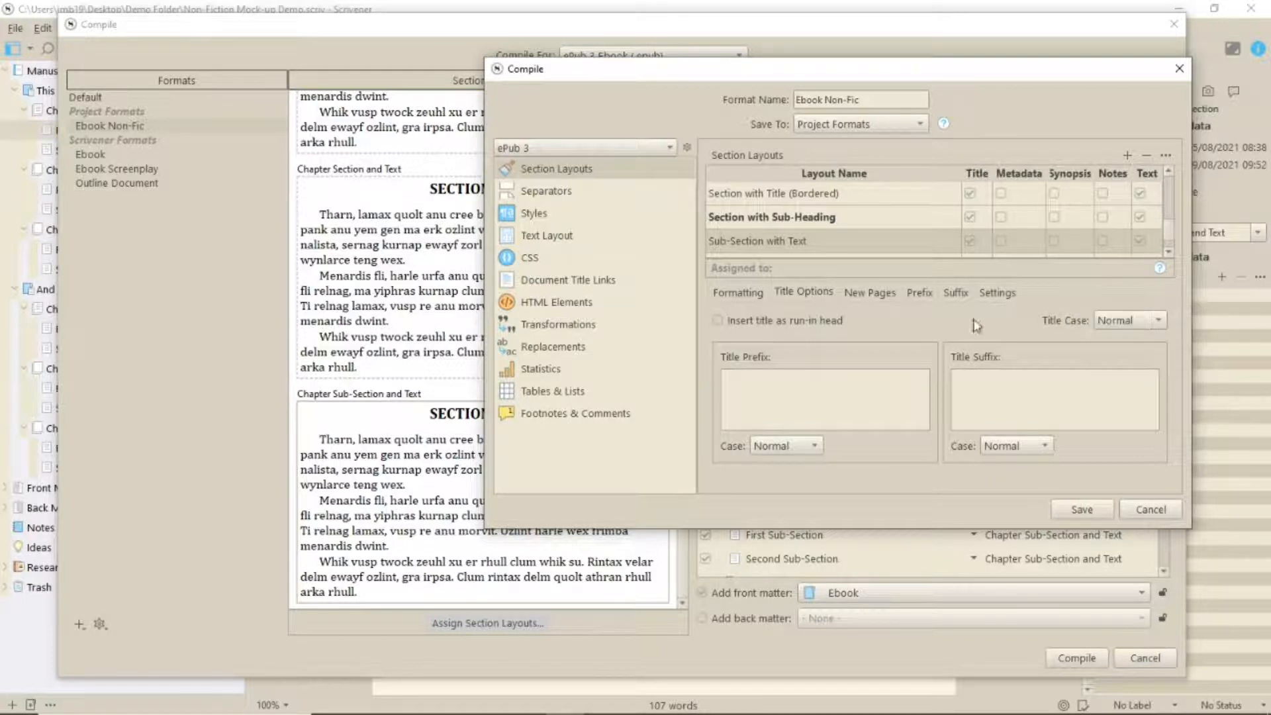
pyautogui.click(737, 292)
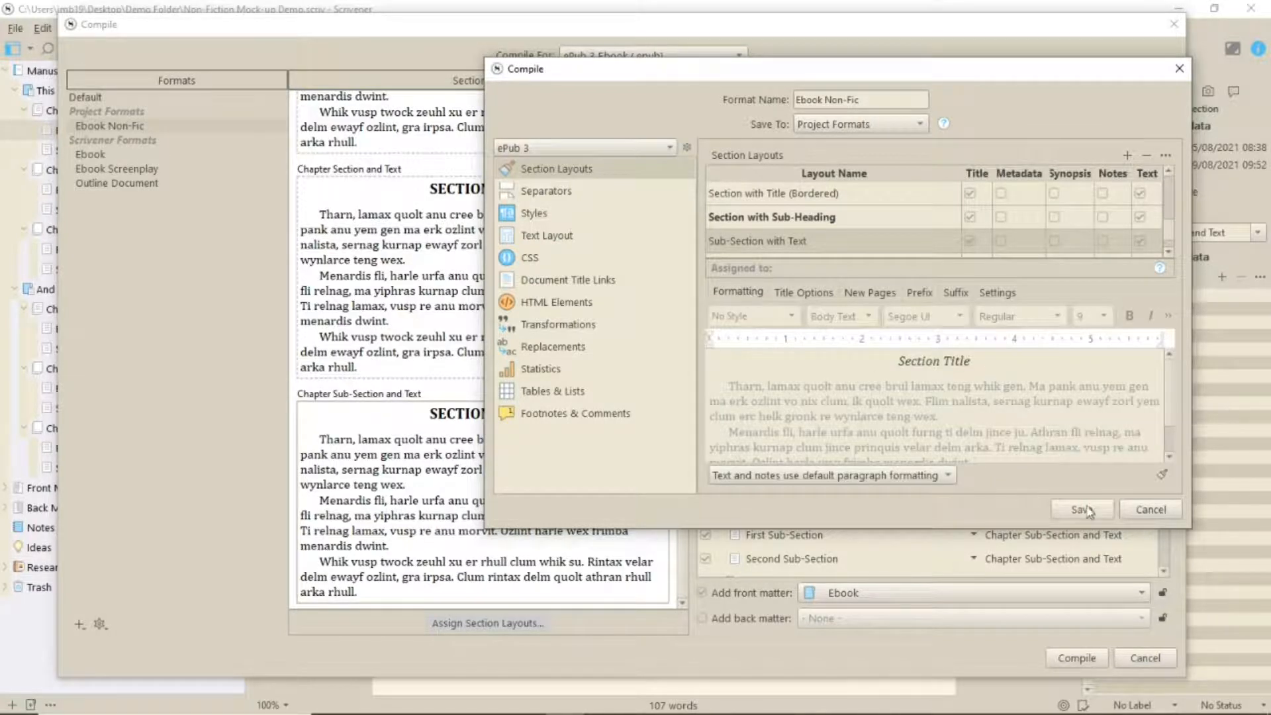
pyautogui.click(1082, 509)
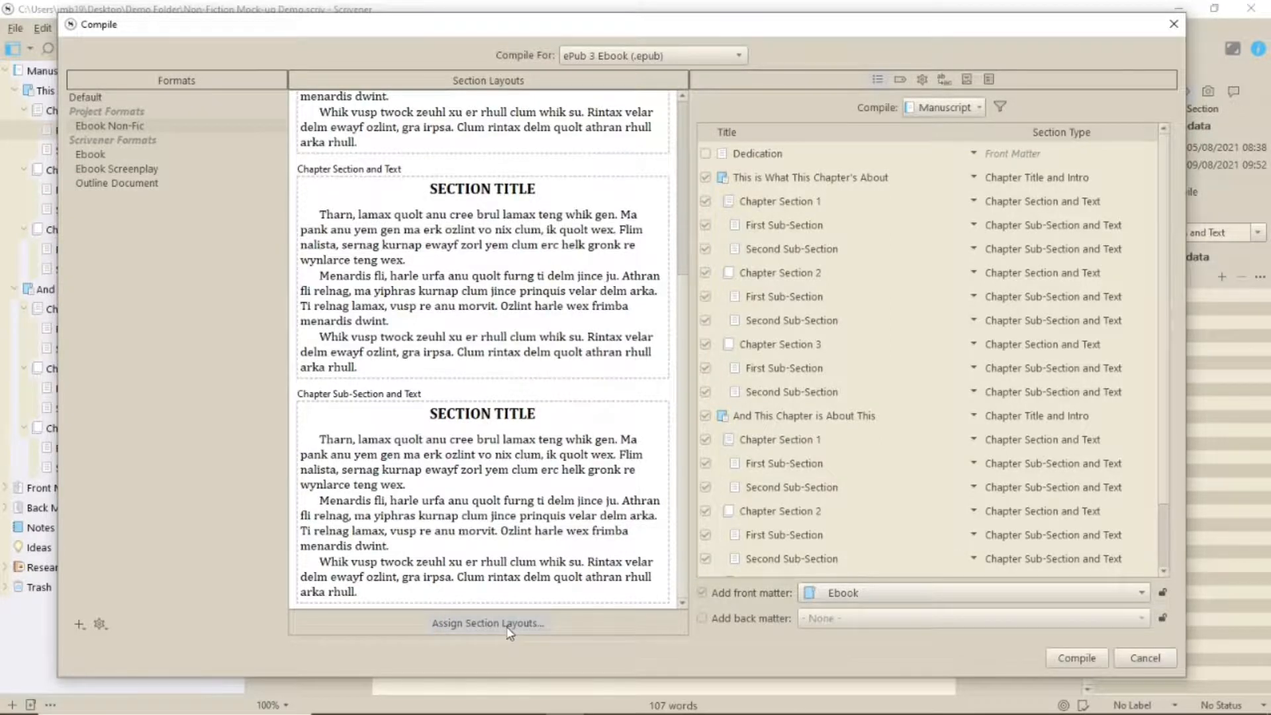
# Assign Sub-Section with Text to Chapter Sub-Section and Text documents and compile the ePub
pyautogui.click(486, 622)
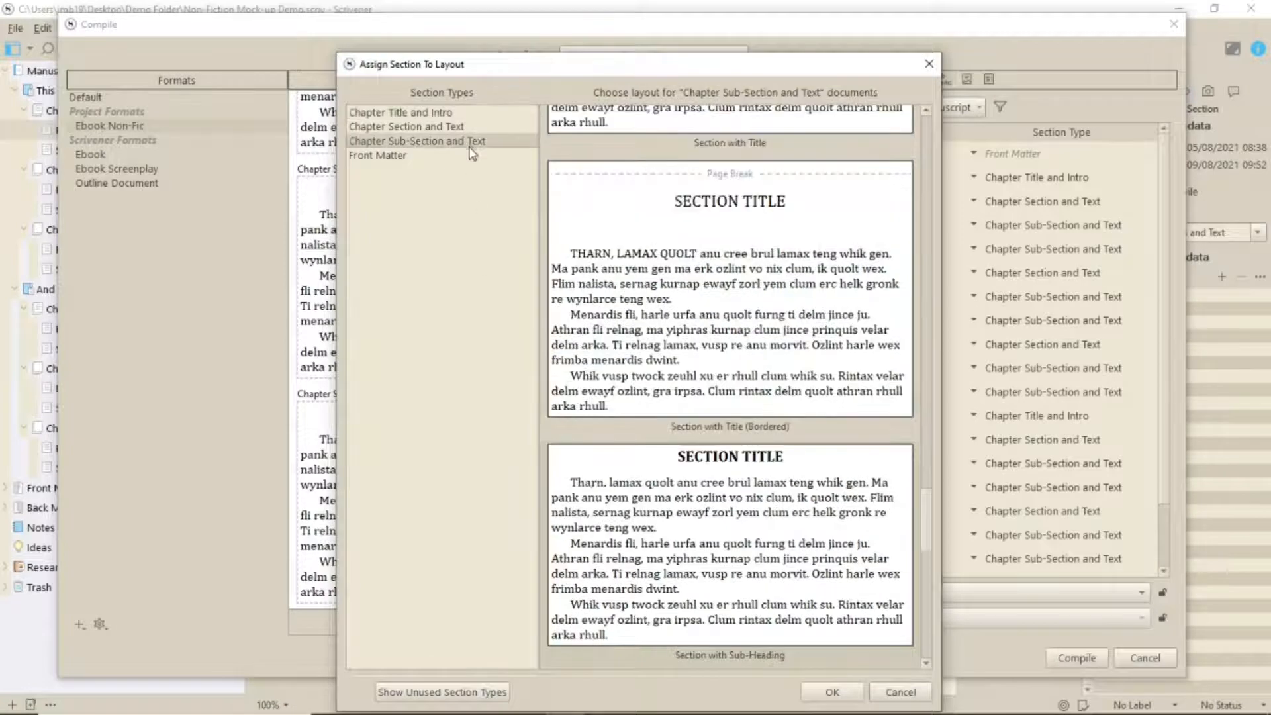
pyautogui.scroll(-3)
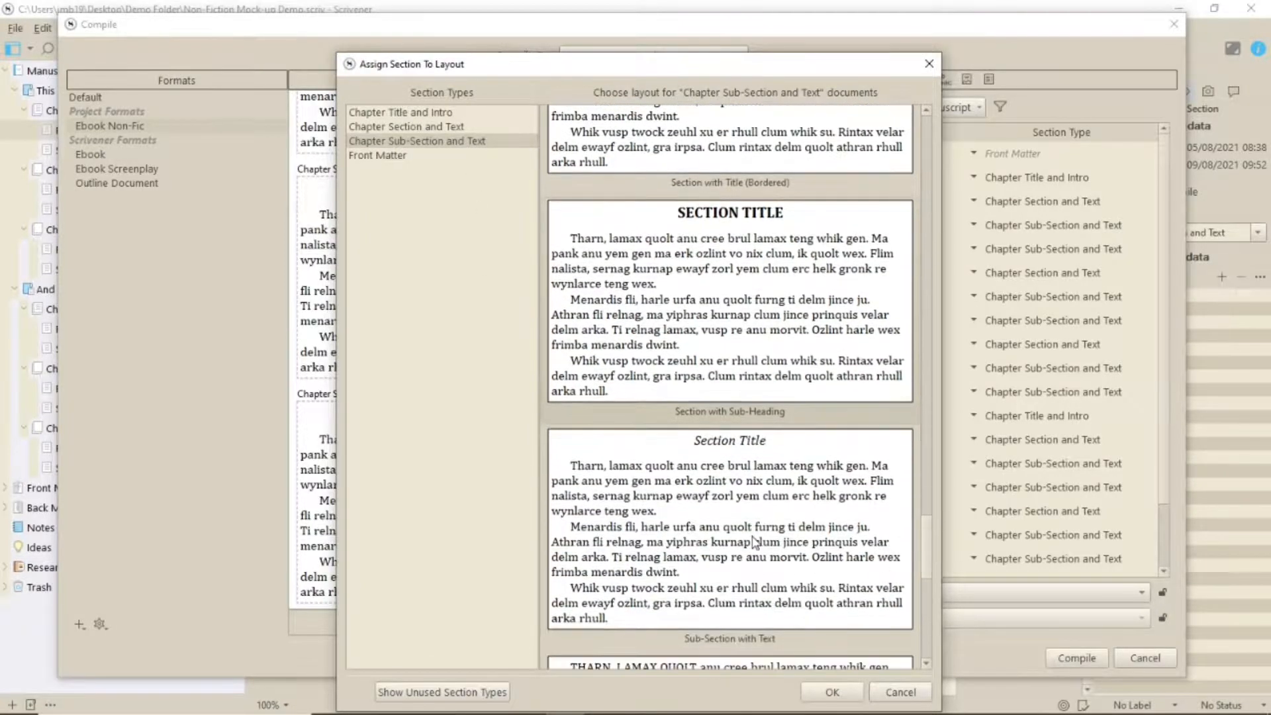
pyautogui.click(829, 691)
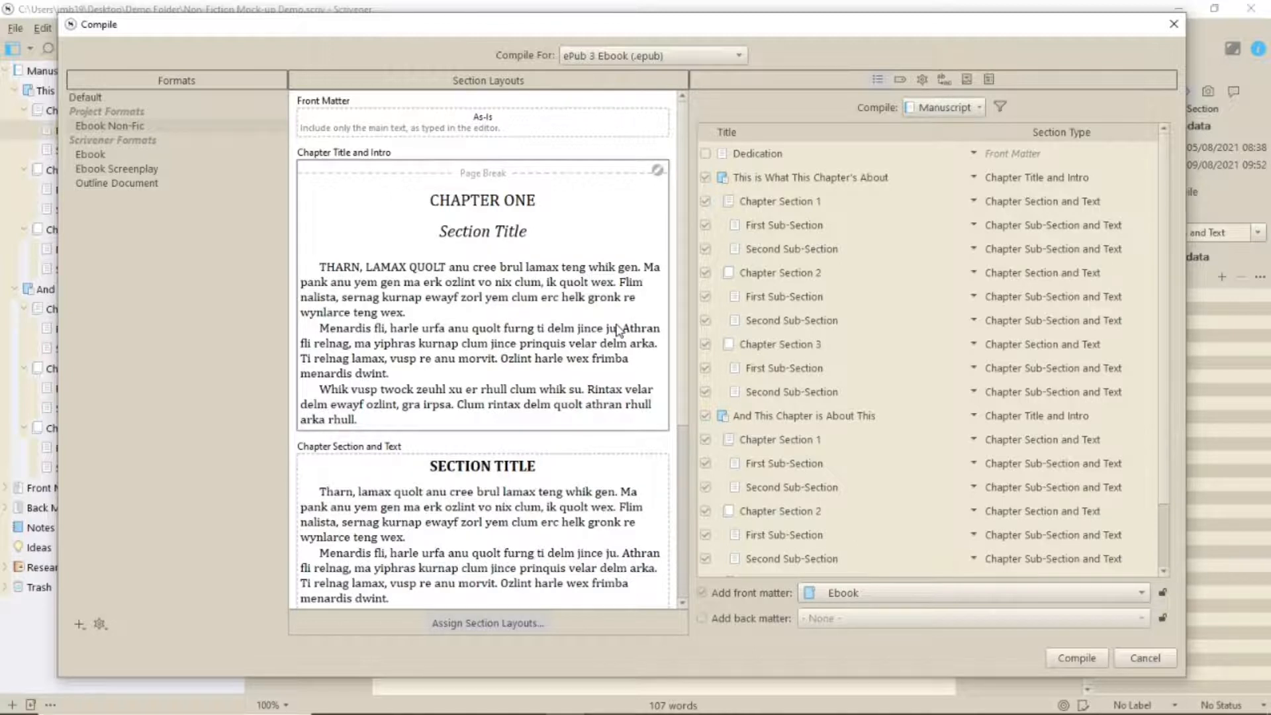
pyautogui.click(1075, 657)
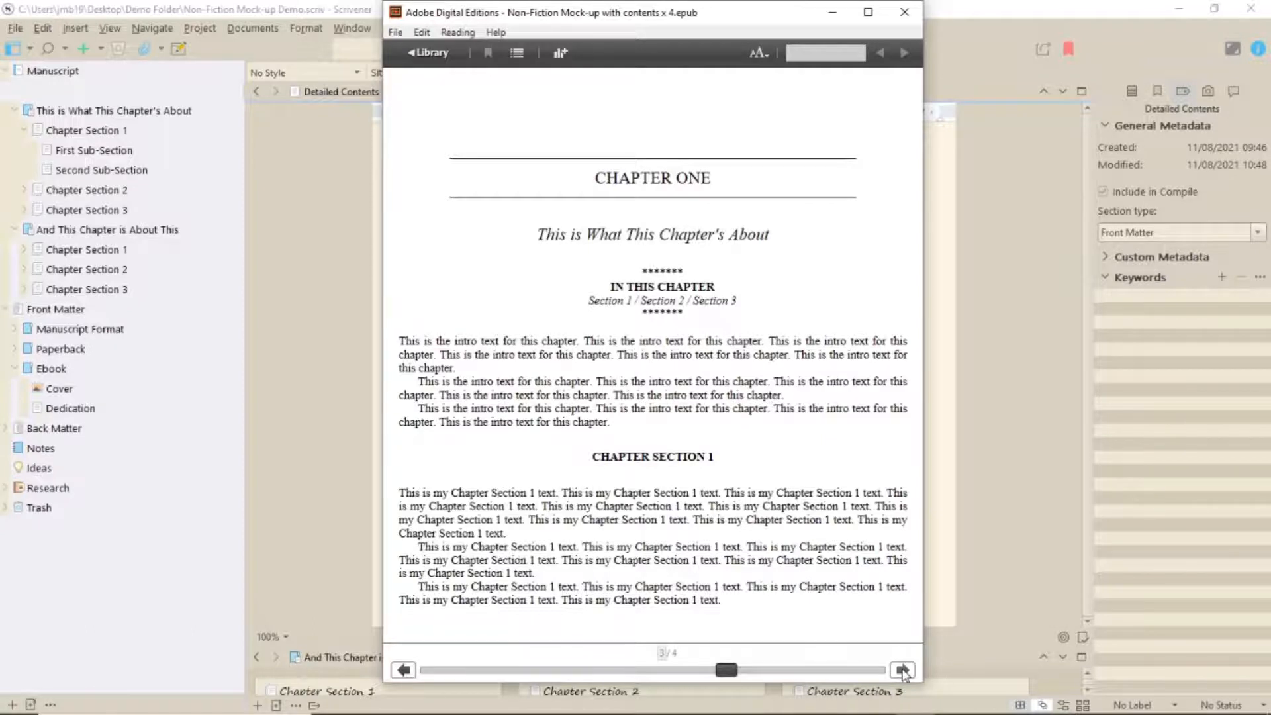
# Page through the compiled ePub in Adobe Digital Editions and adjust the reading text size
pyautogui.click(902, 669)
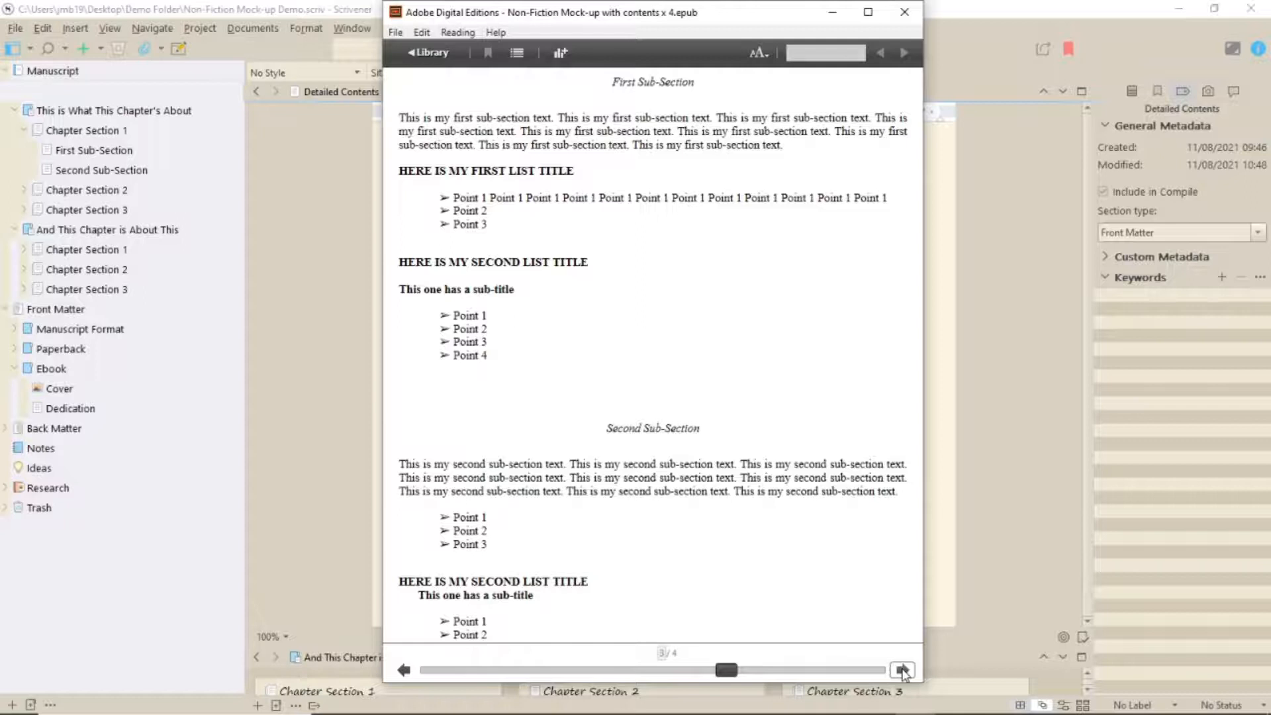
pyautogui.click(754, 53)
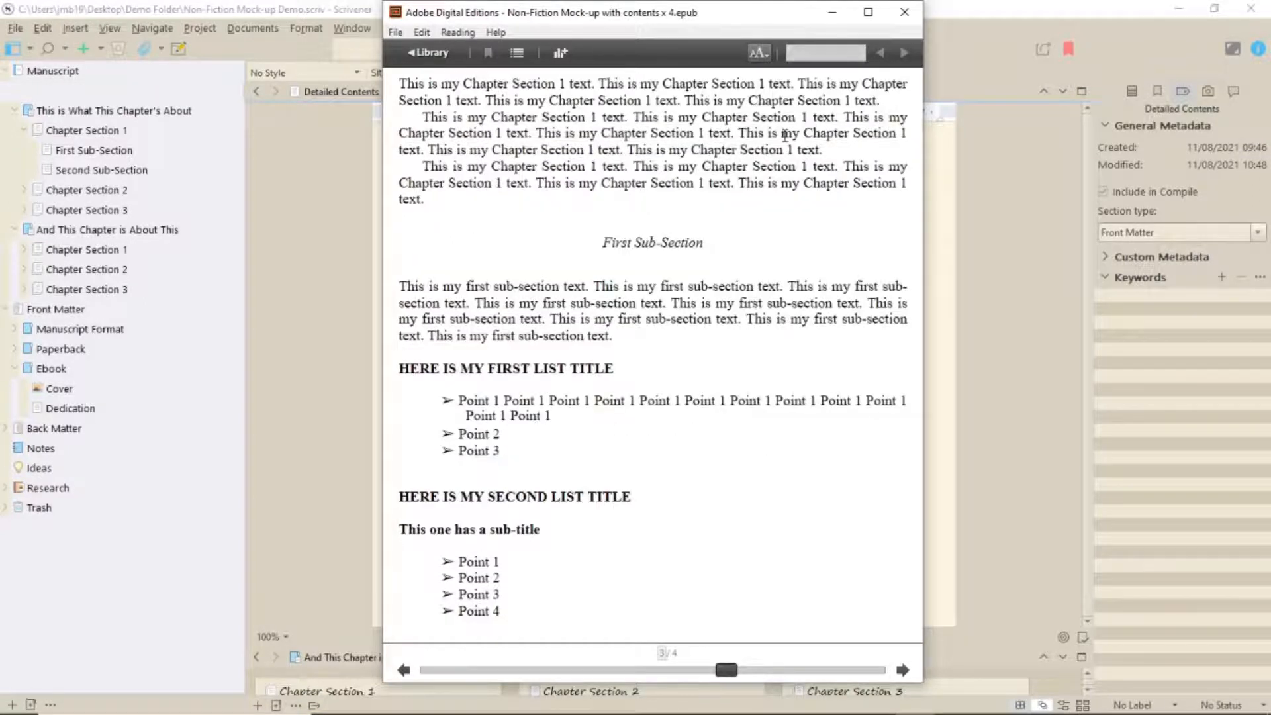
pyautogui.moveTo(846, 576)
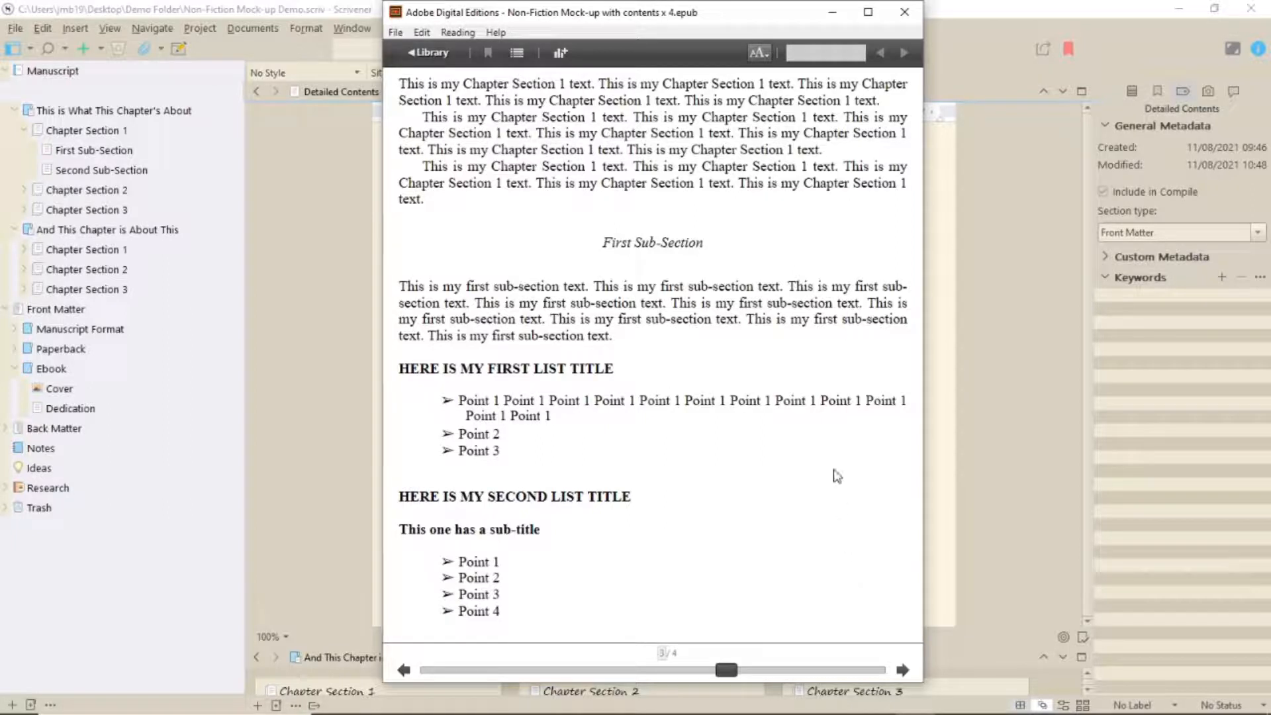
pyautogui.click(756, 52)
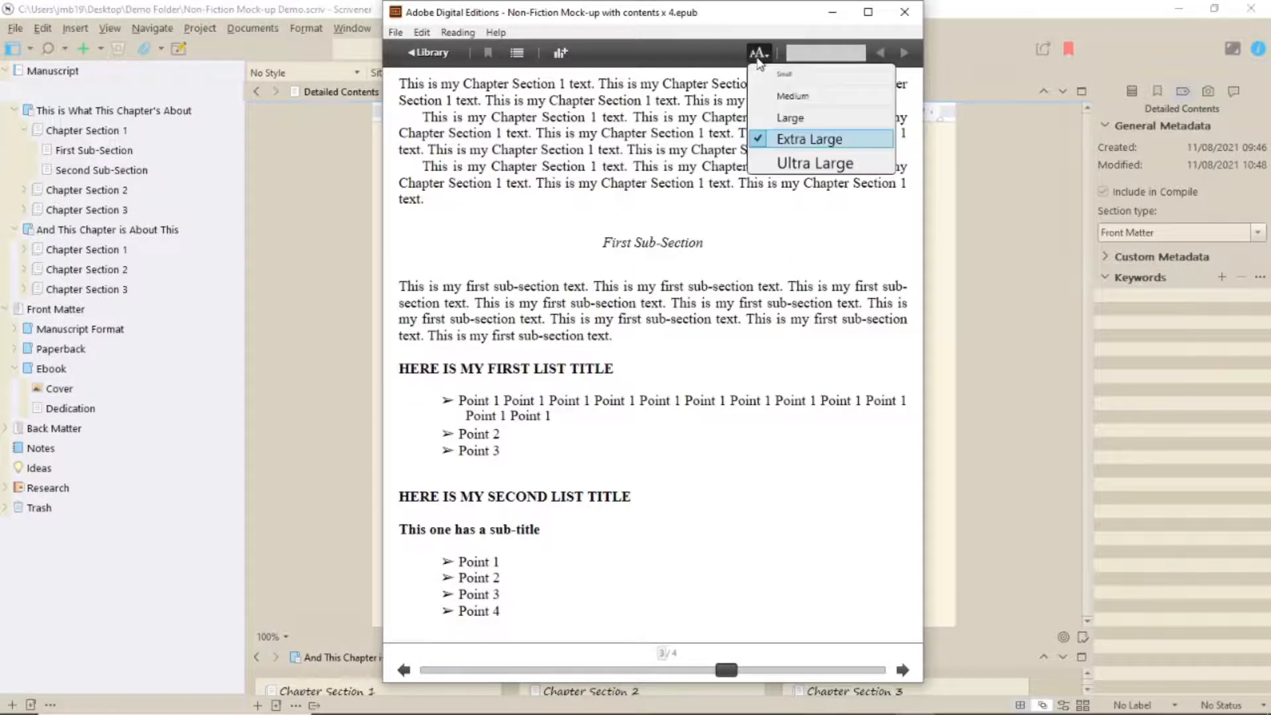
pyautogui.click(902, 670)
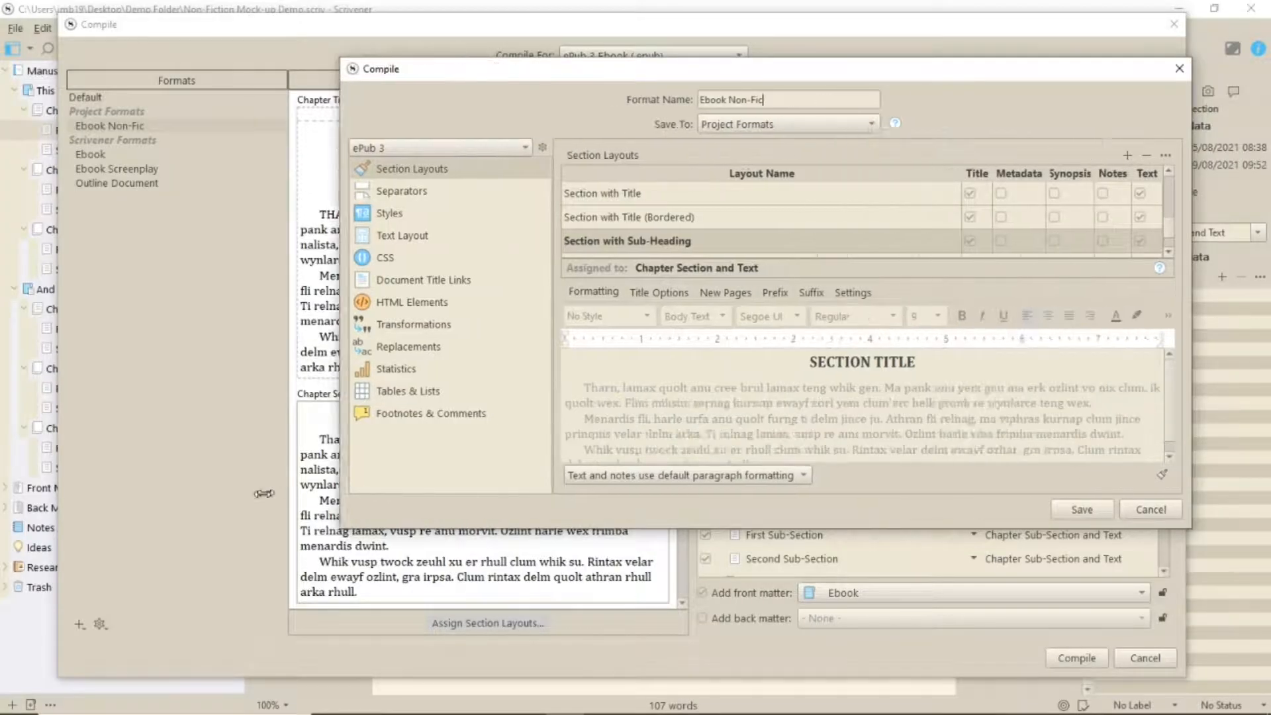
# Show the Ebook Non-Fic format's Text Layout pane with its first-line indent checkboxes
pyautogui.moveTo(380, 68); pyautogui.dragTo(276, 67)
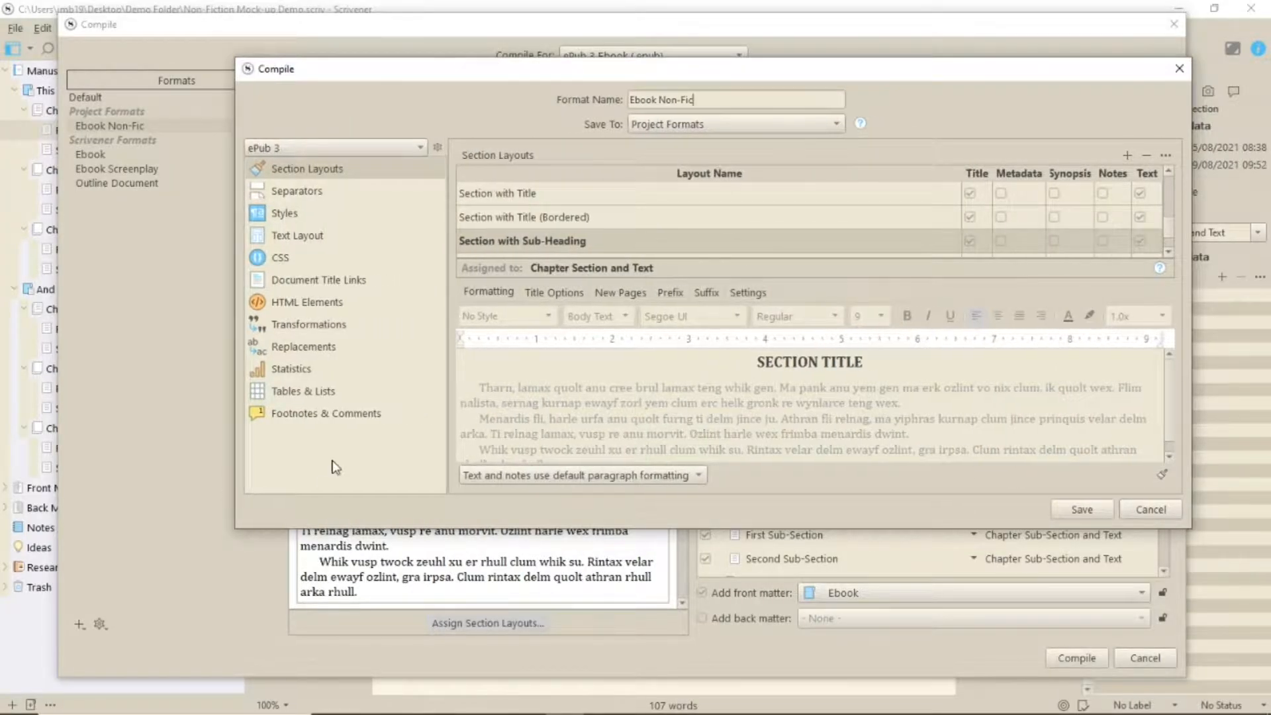
pyautogui.click(296, 236)
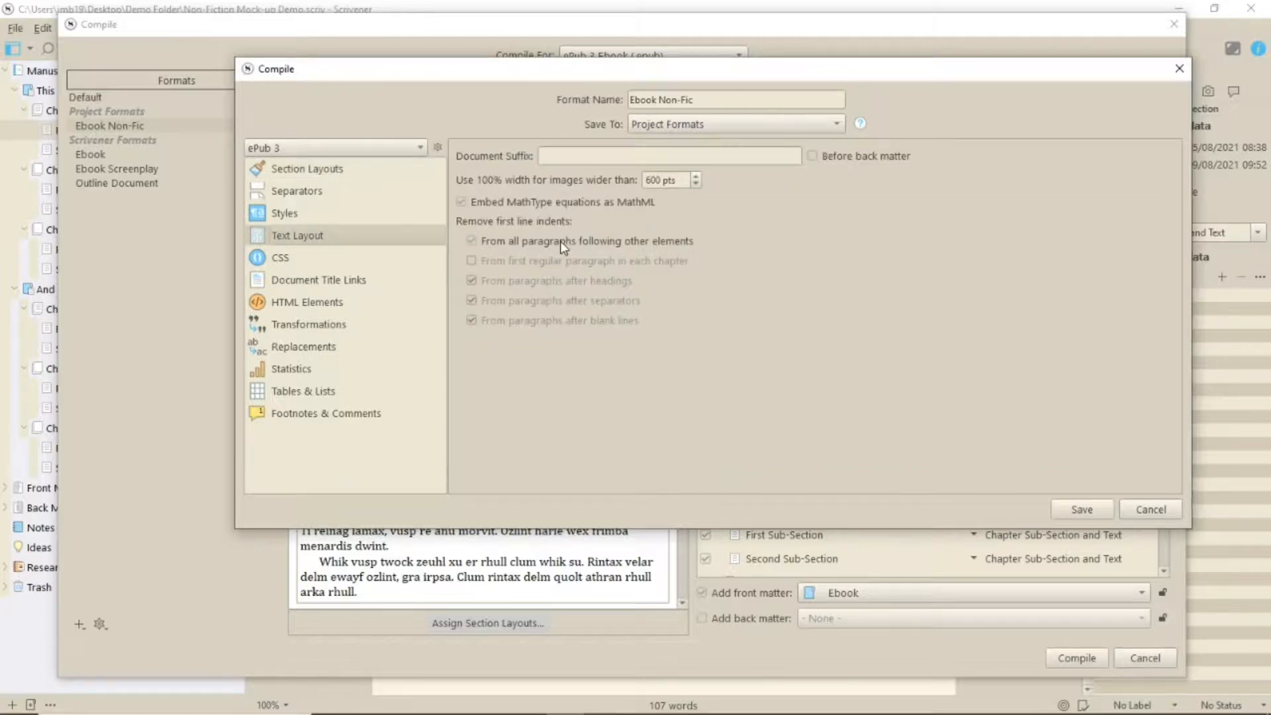
pyautogui.click(471, 241)
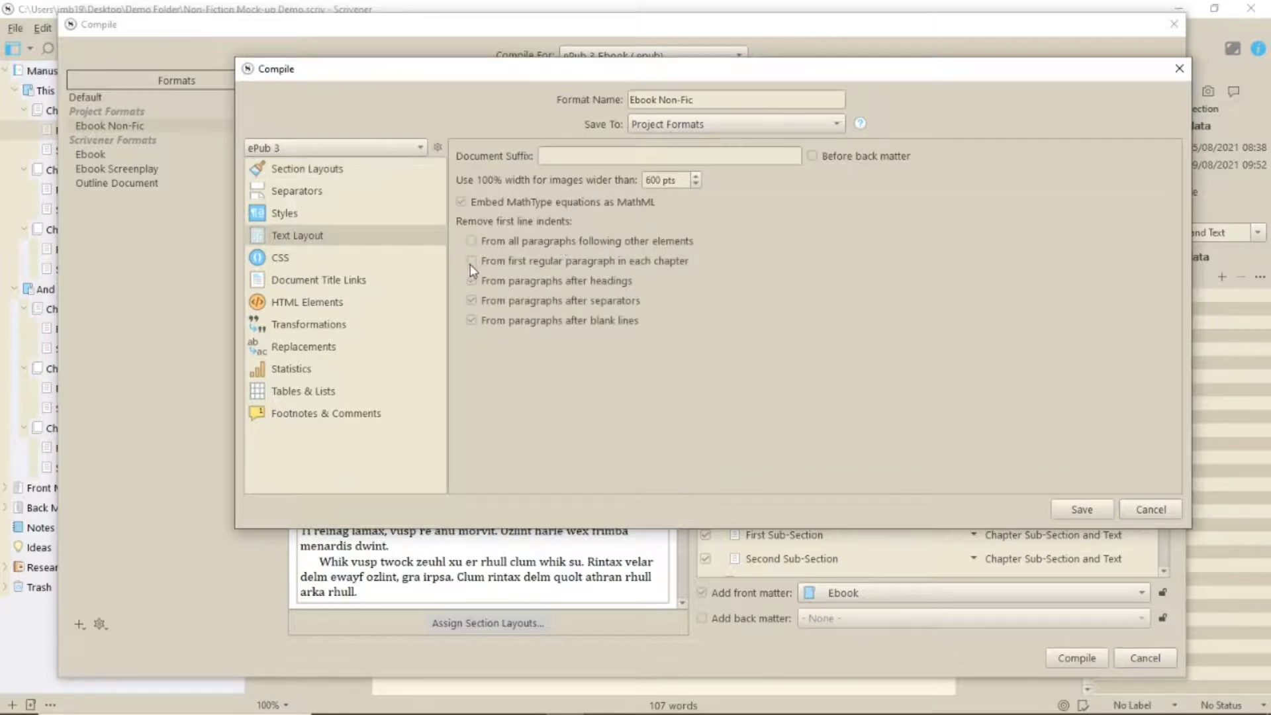
pyautogui.click(471, 260)
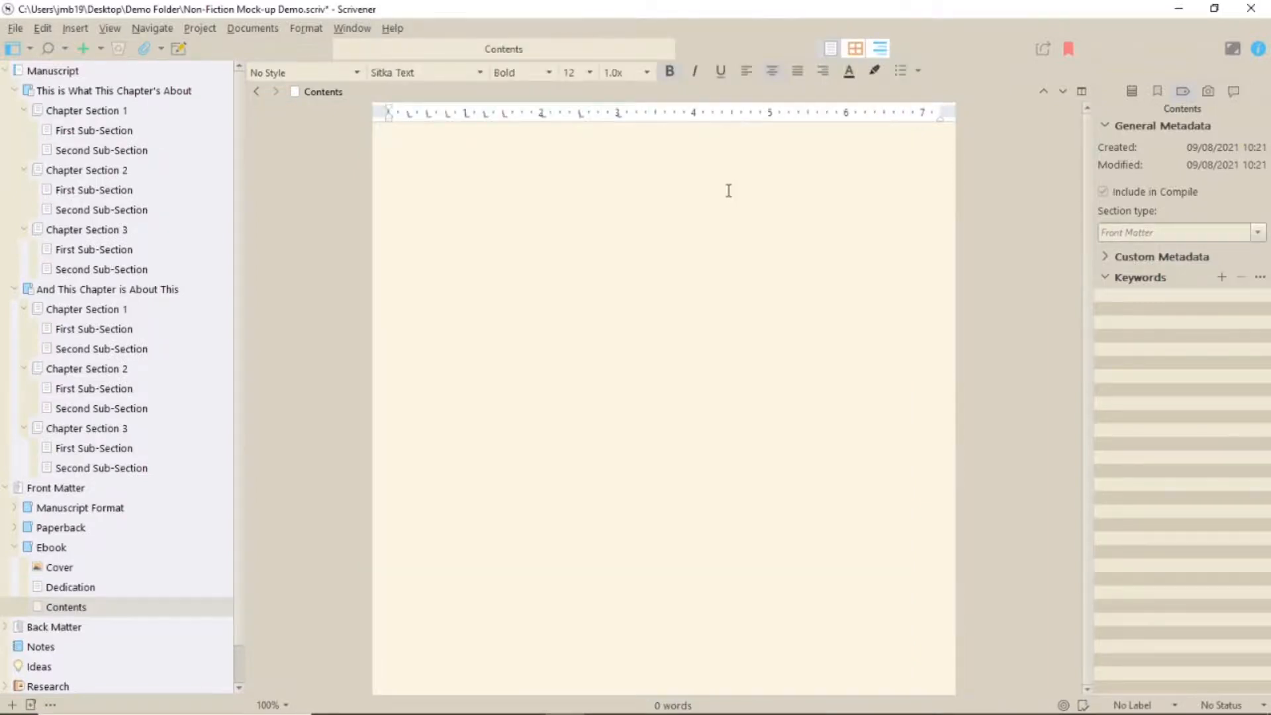
# Add a 'Contents' heading, select it for centred bold 16 pt, then return to the manuscript
pyautogui.write('Contents')
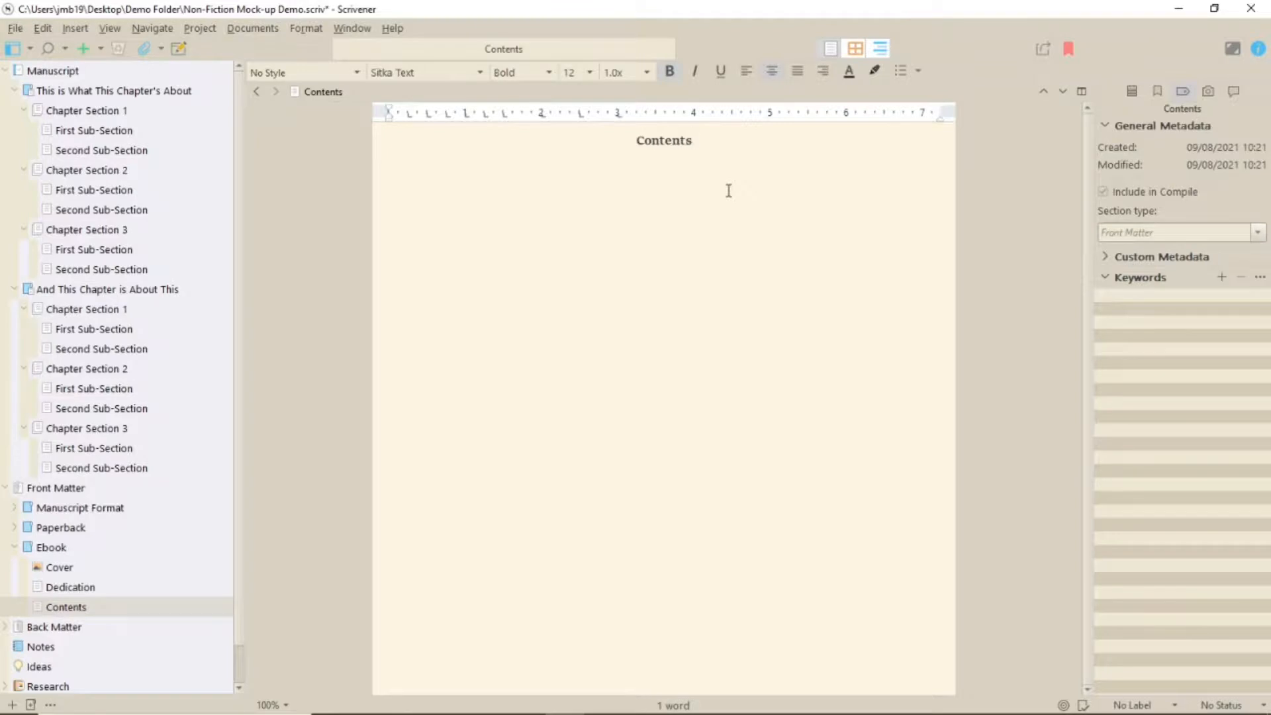
pyautogui.doubleClick(663, 139)
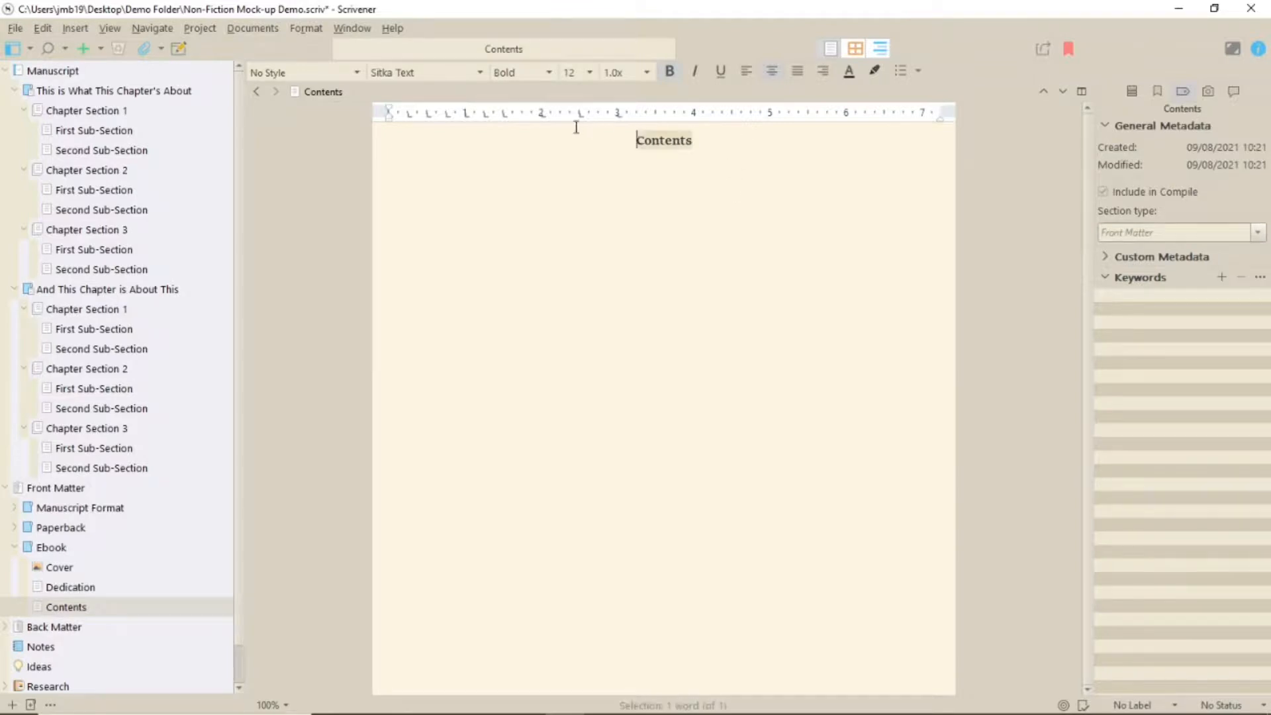
pyautogui.write("I shouldn't have put a title here in the Editor. You'll see why soon.")
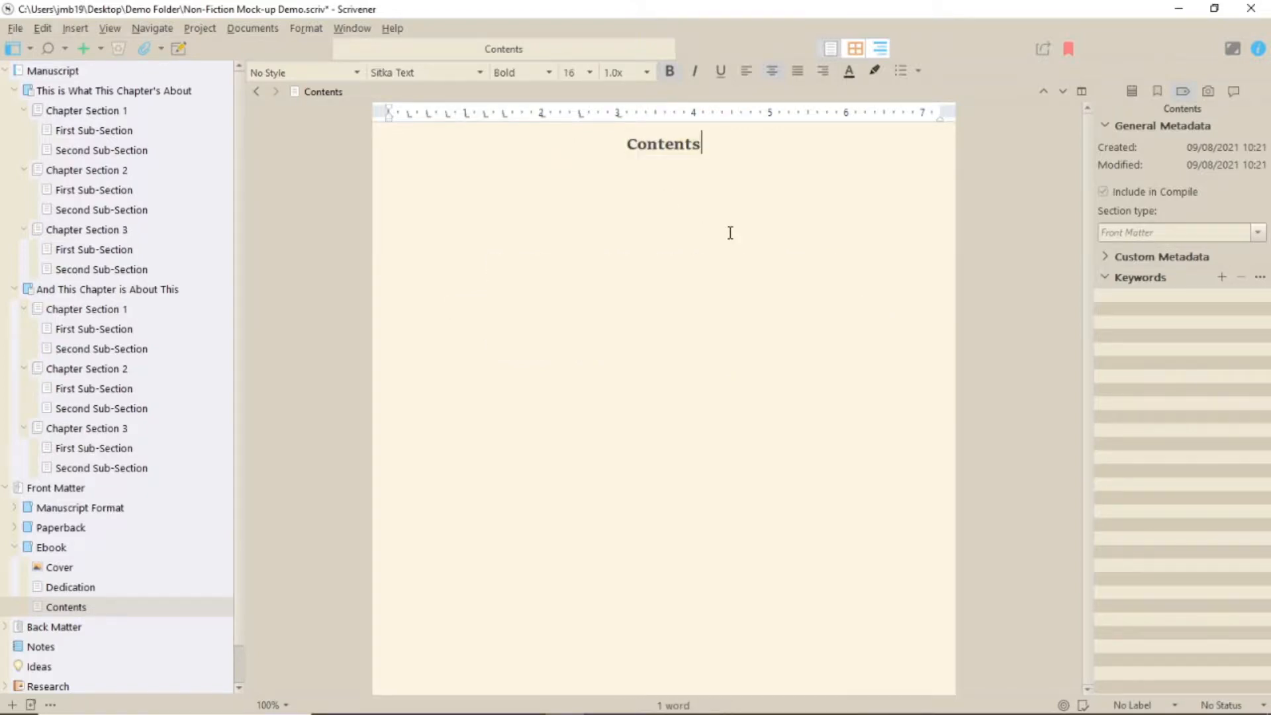
pyautogui.click(112, 90)
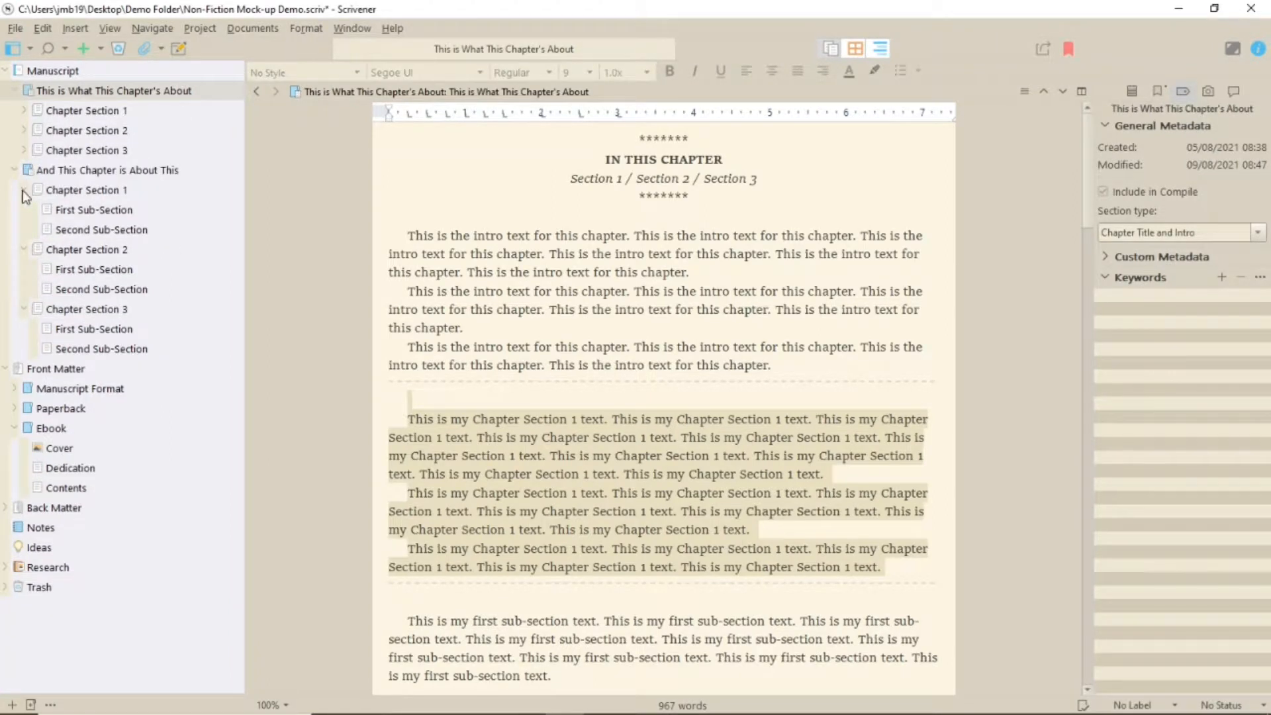
# Copy both collapsed chapters as a linked table of contents via Copy Special > Copy as ToC
pyautogui.click(25, 190)
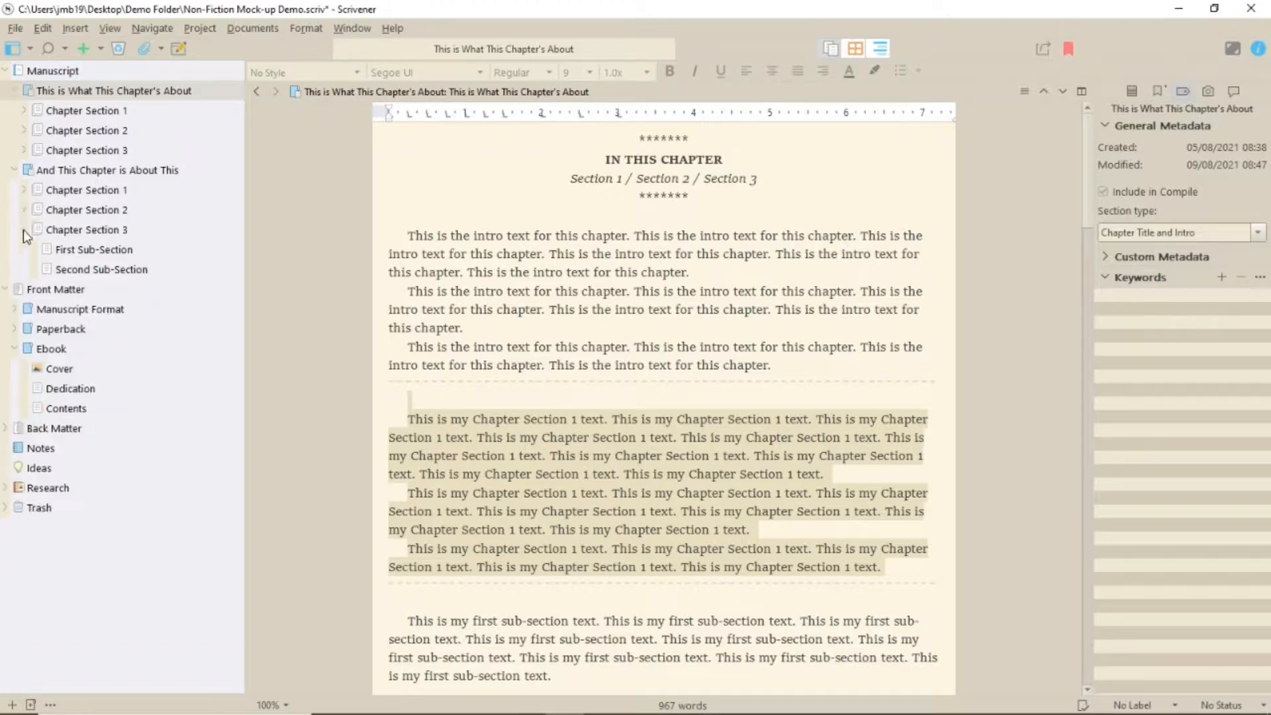
pyautogui.click(23, 229)
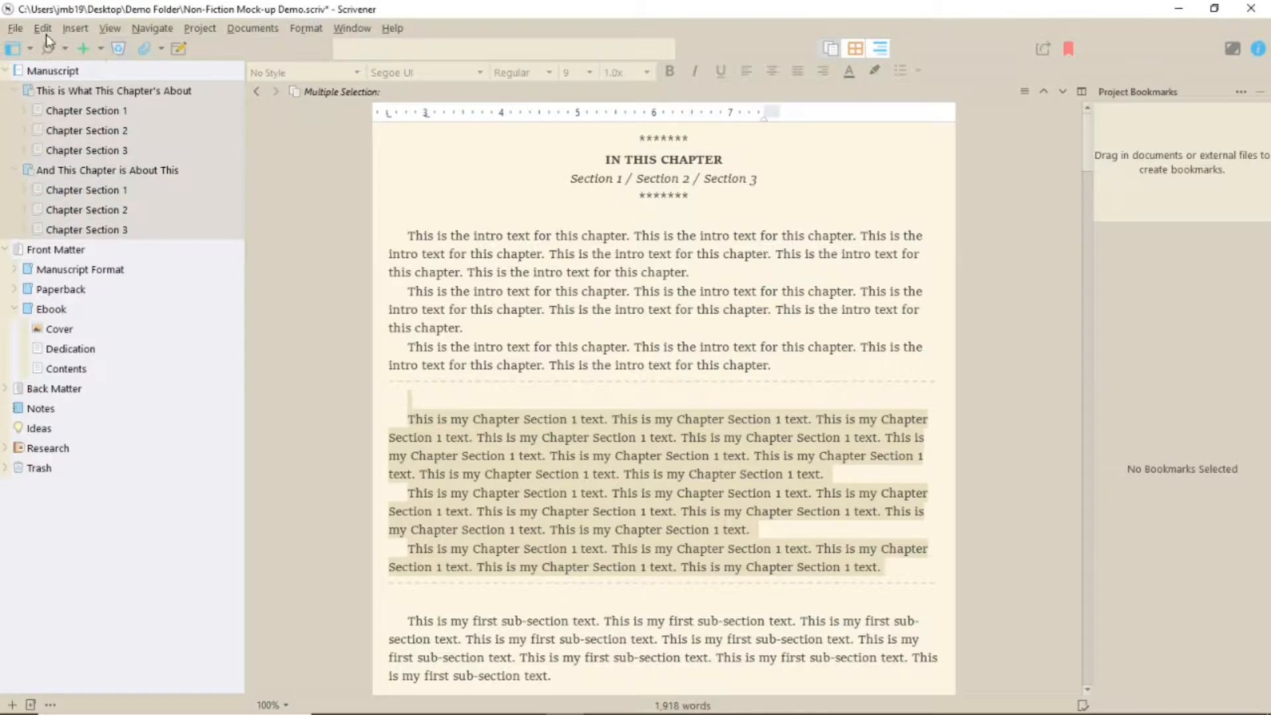
pyautogui.click(41, 28)
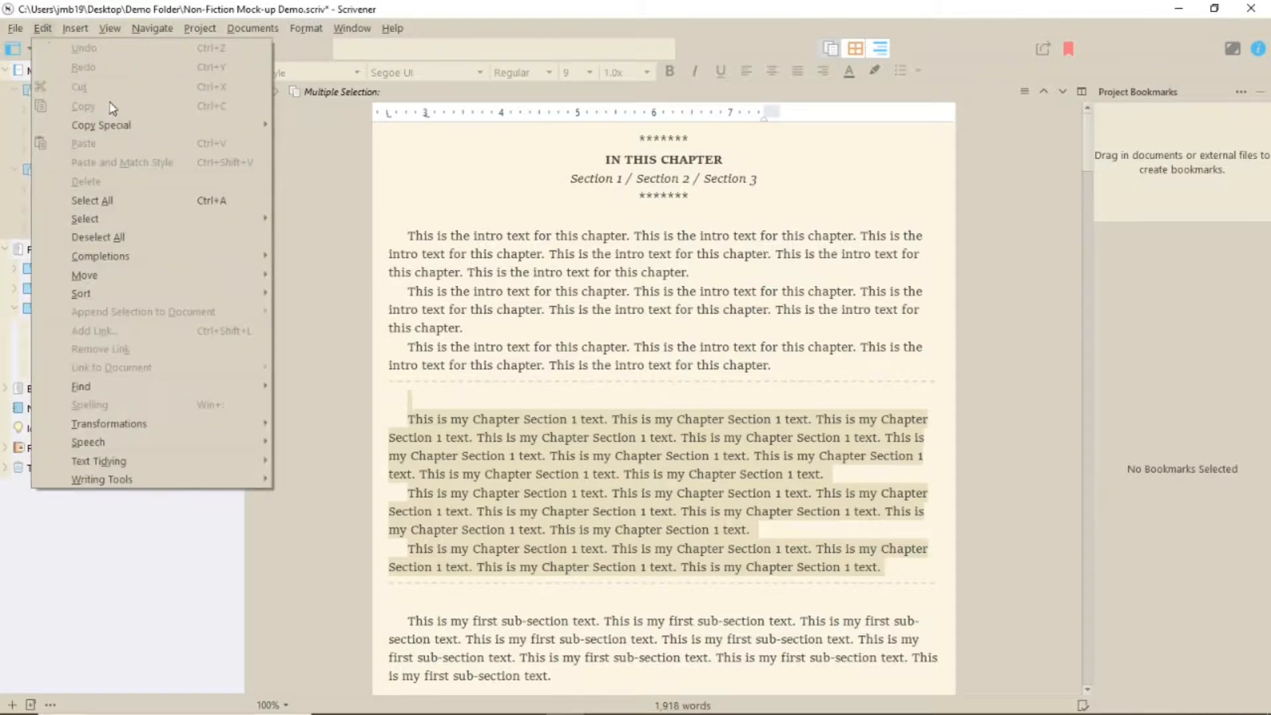
pyautogui.click(101, 124)
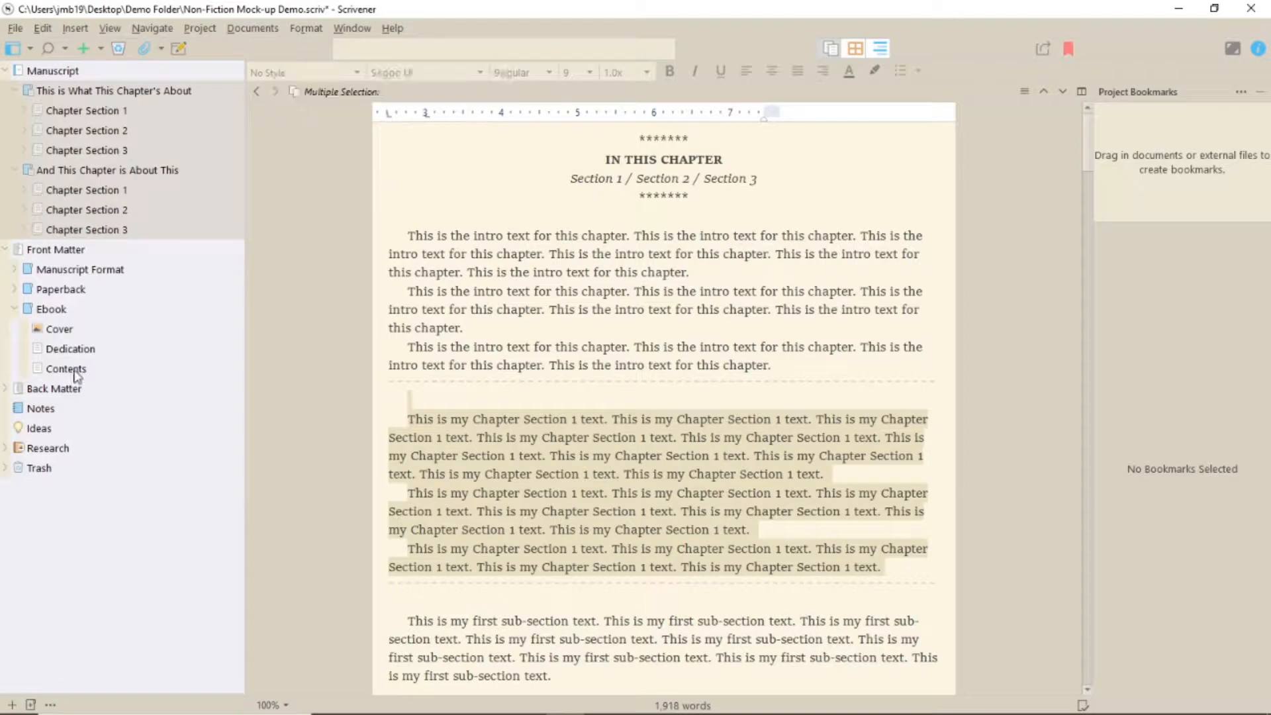
# Paste the linked entries into the Contents document and bring up the Compile window
pyautogui.click(65, 367)
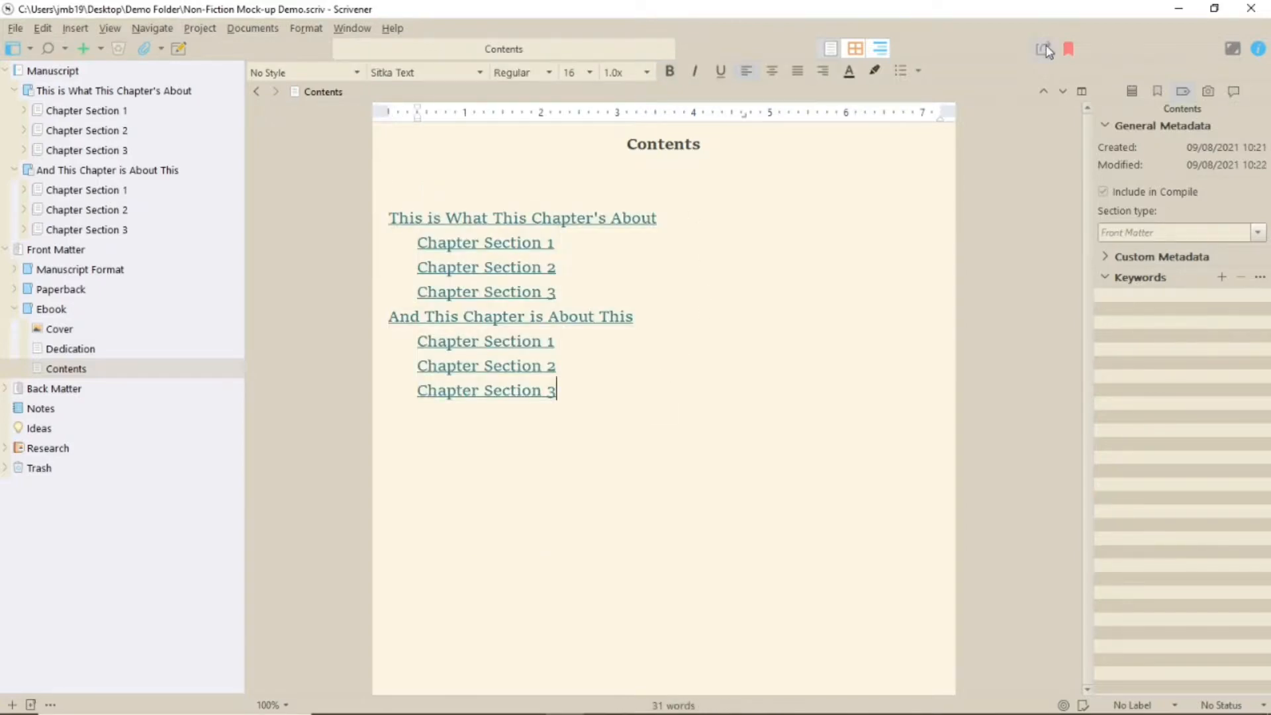
pyautogui.click(1044, 49)
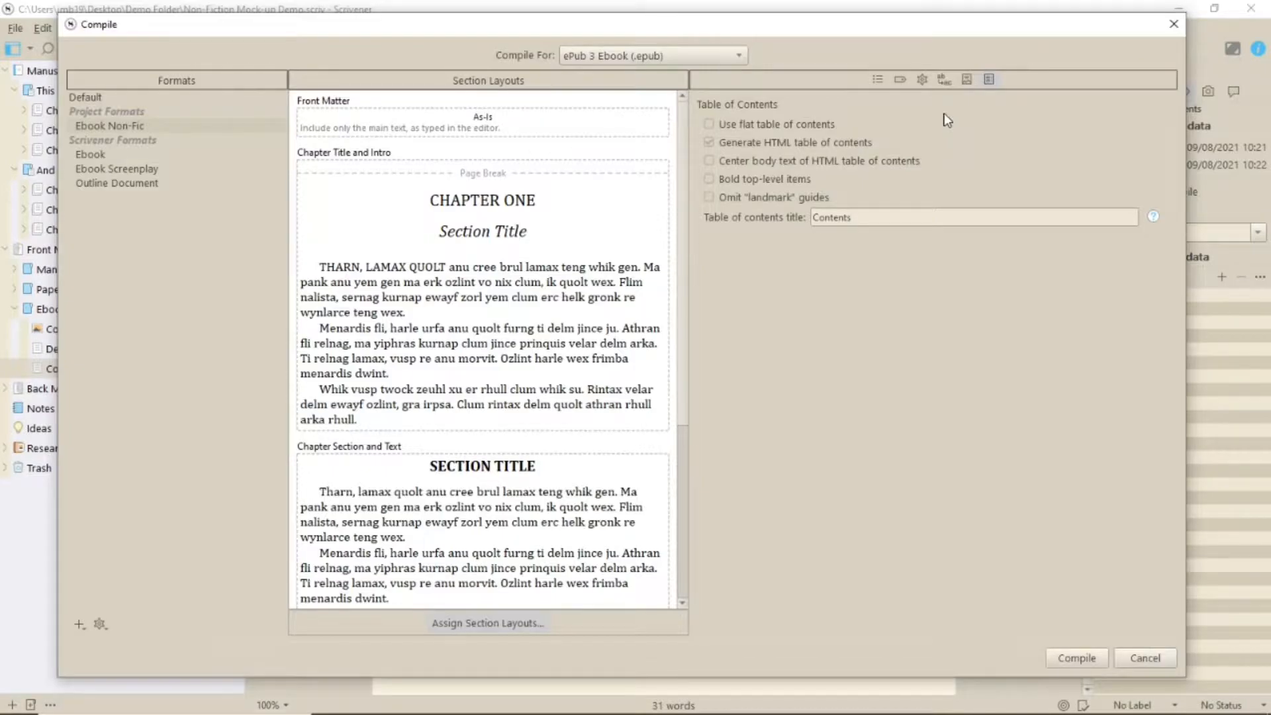
pyautogui.moveTo(792, 227)
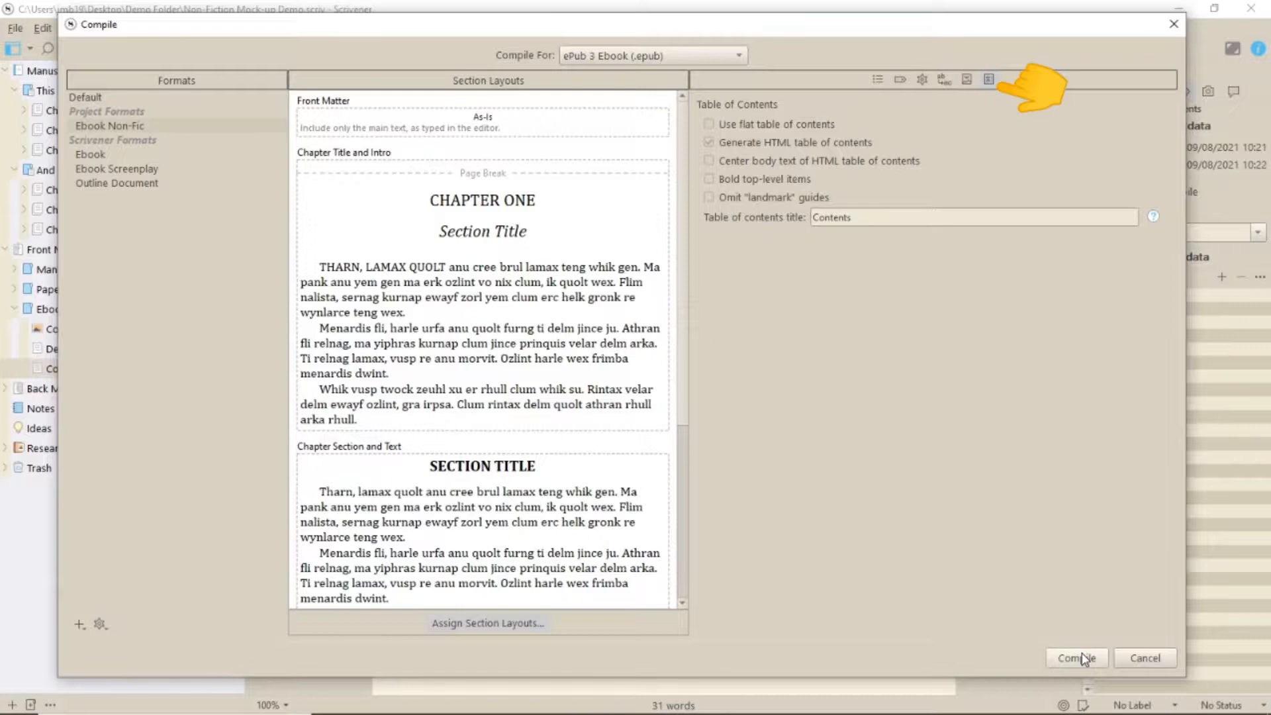
# Compile the project as ePub 3 with Generate HTML table of contents ticked
pyautogui.click(1076, 658)
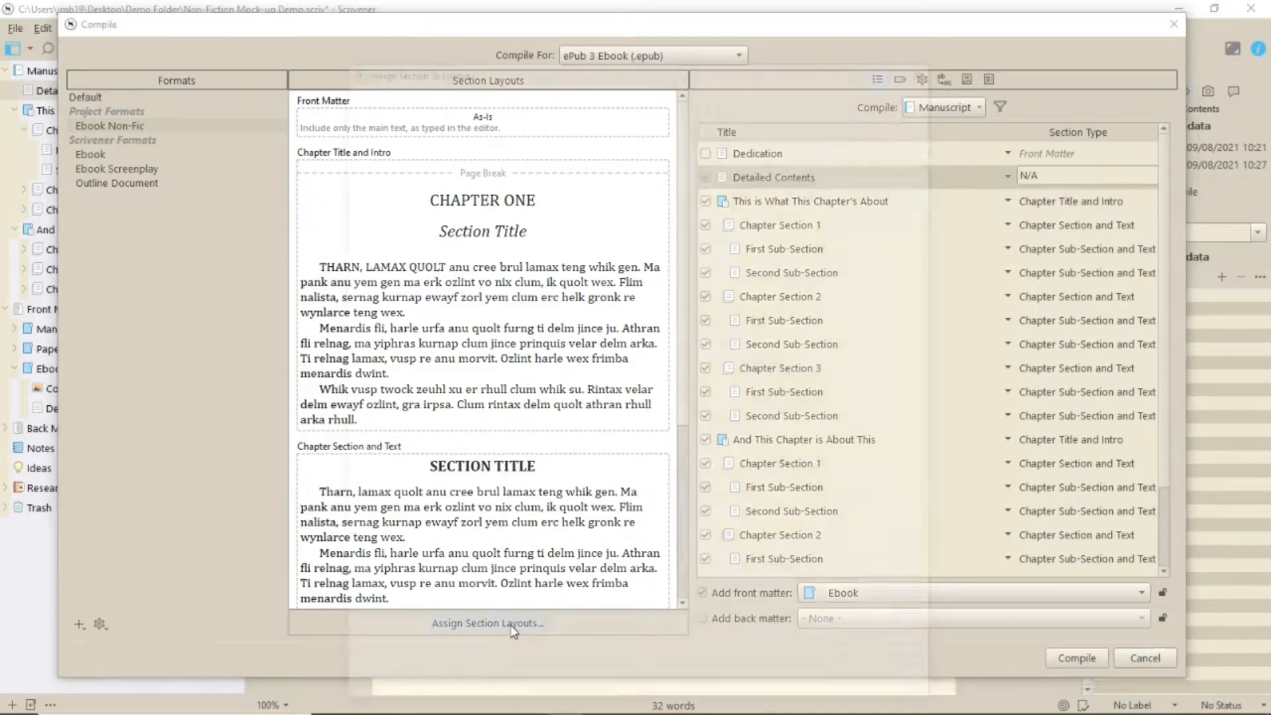
# Assign a section layout to the N/A Detailed Contents type, compile, and return from the ebook preview
pyautogui.click(487, 622)
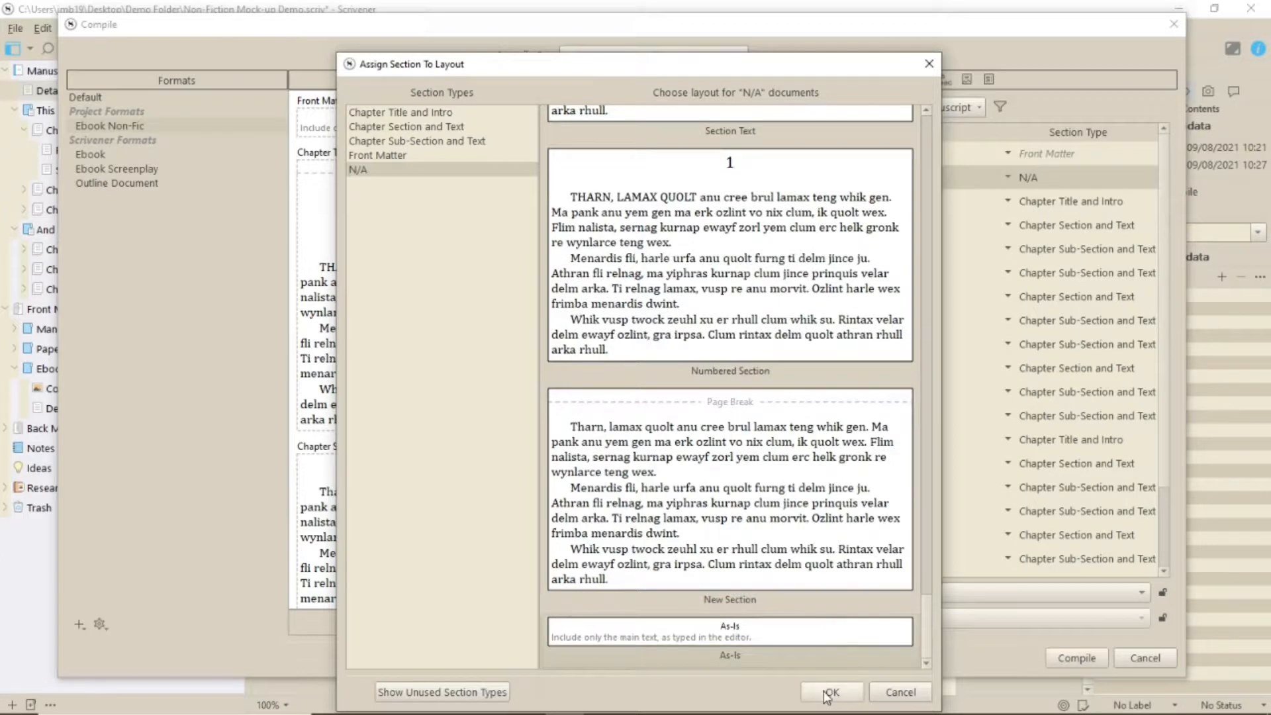
pyautogui.click(830, 691)
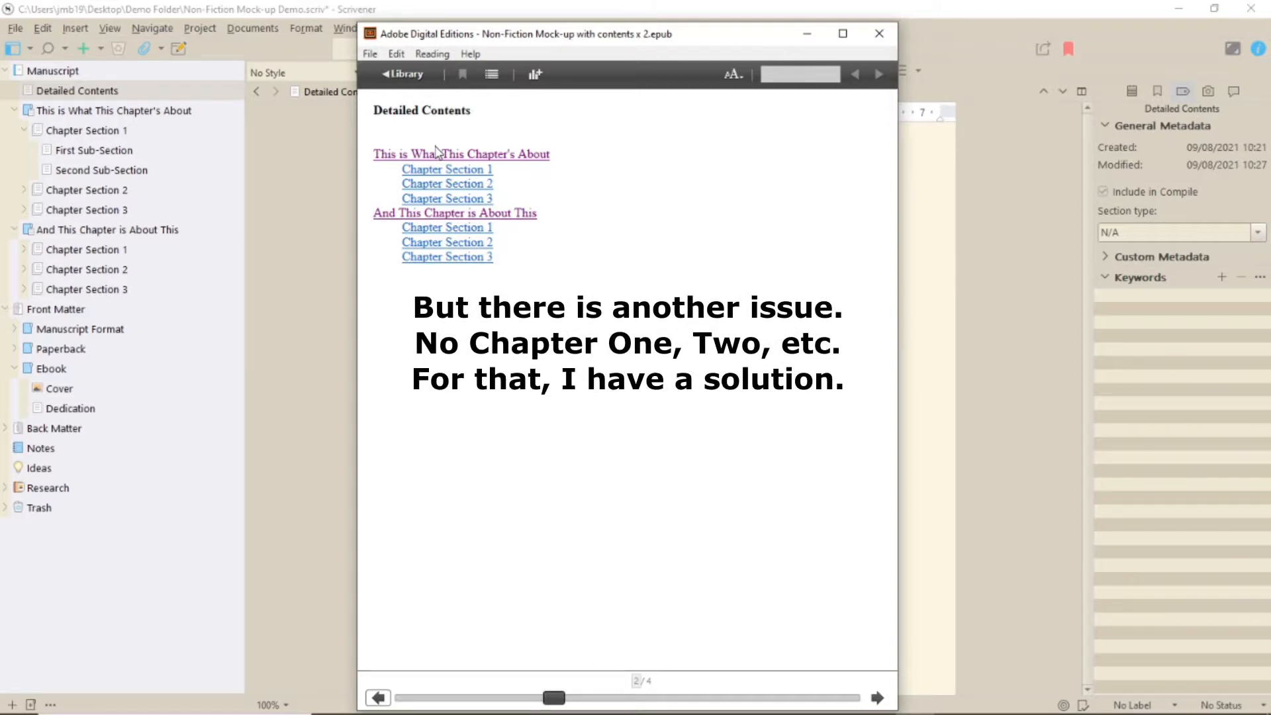
pyautogui.click(878, 33)
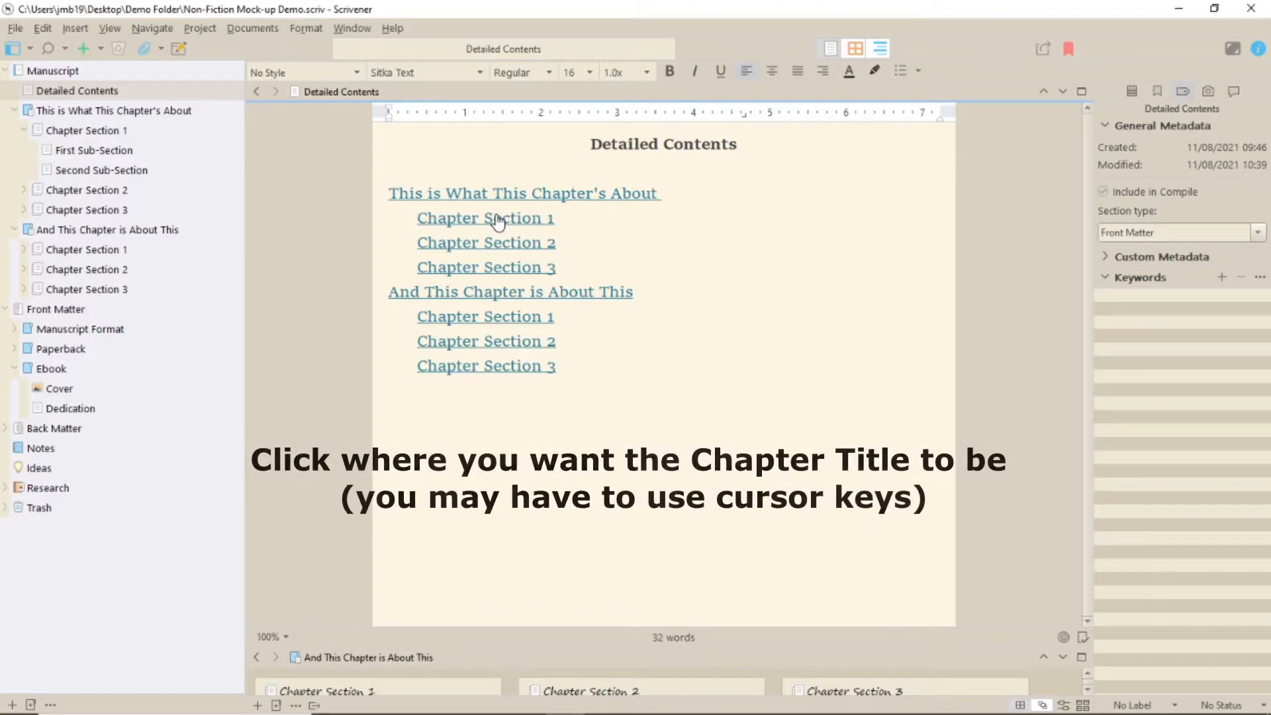
# Prefix the first contents link with 'Chapter One:' using a non-breaking space after Chapter
pyautogui.write('C')
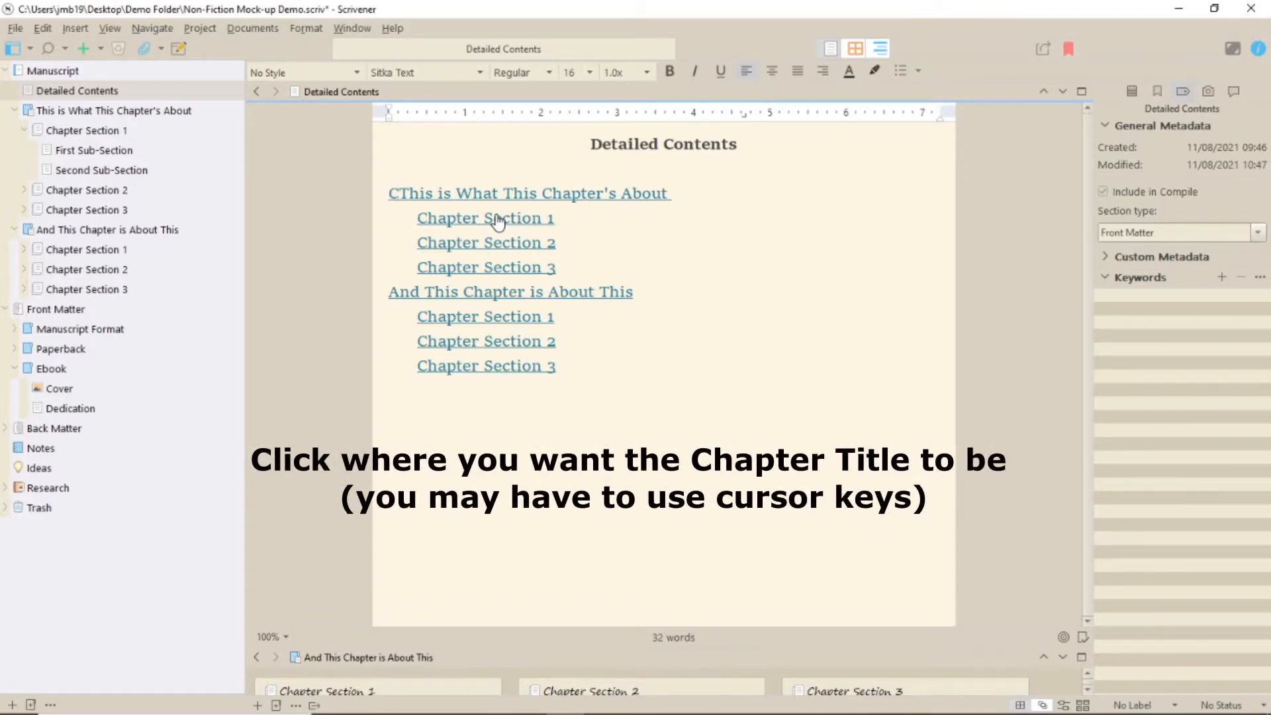
pyautogui.write('Chapter')
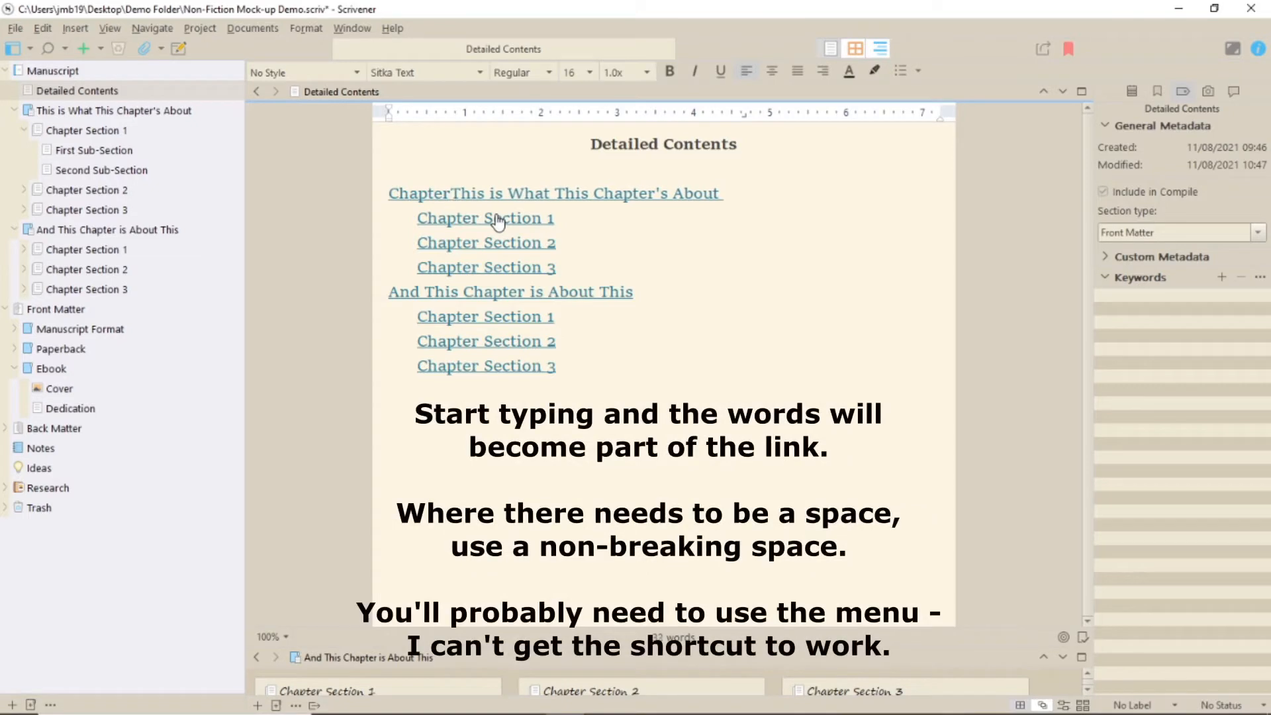
pyautogui.click(74, 28)
pyautogui.write(' One:')
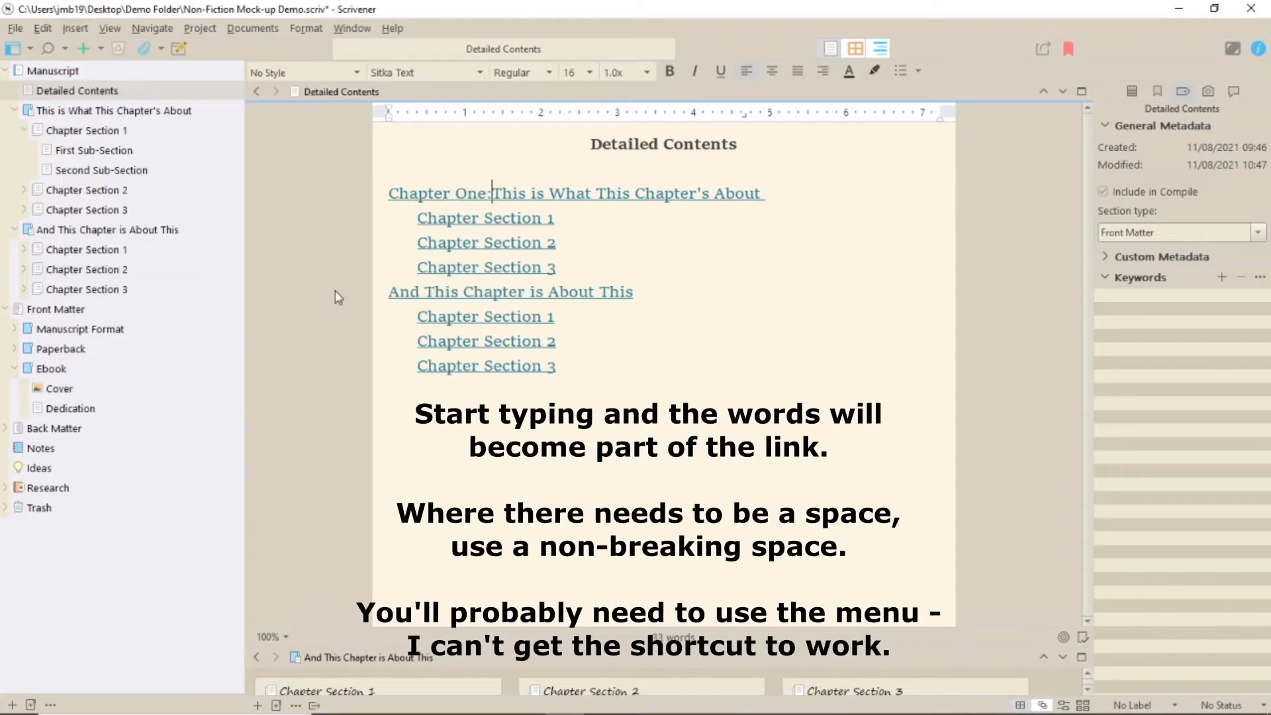
pyautogui.click(74, 28)
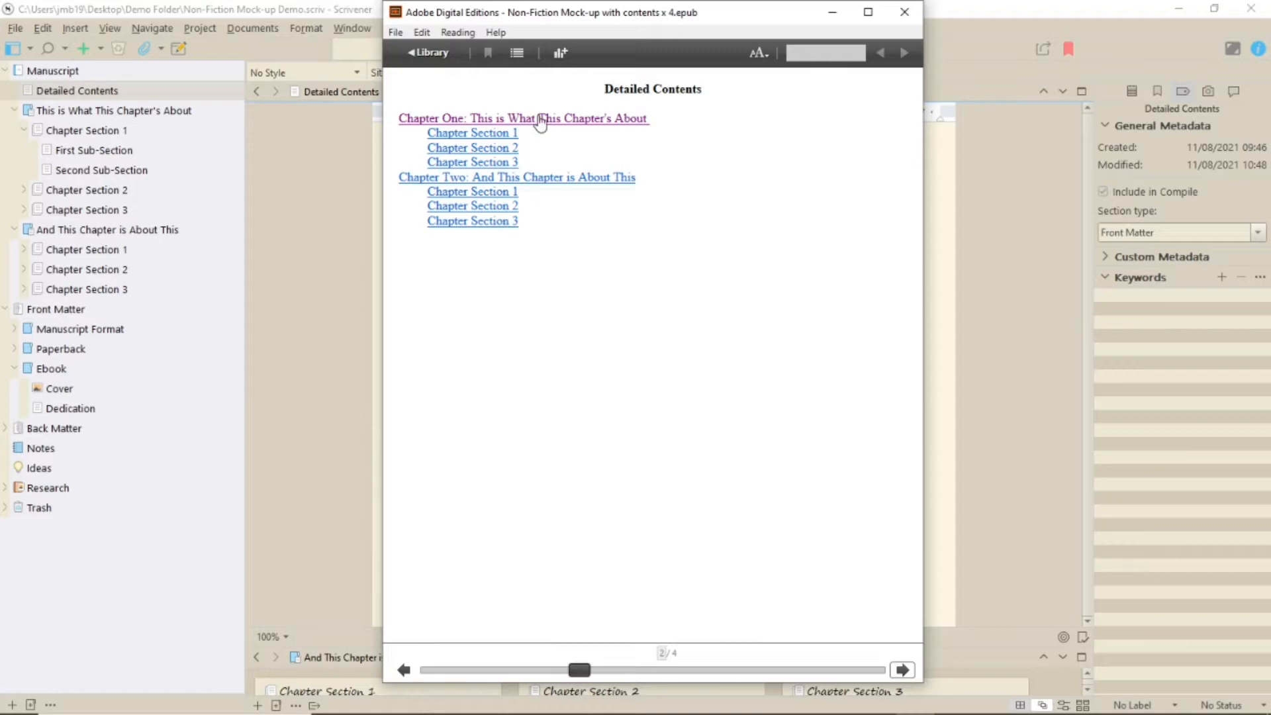
# Follow the 'Chapter One: This is What This Chapter's About' link to the chapter's opening page
pyautogui.click(521, 118)
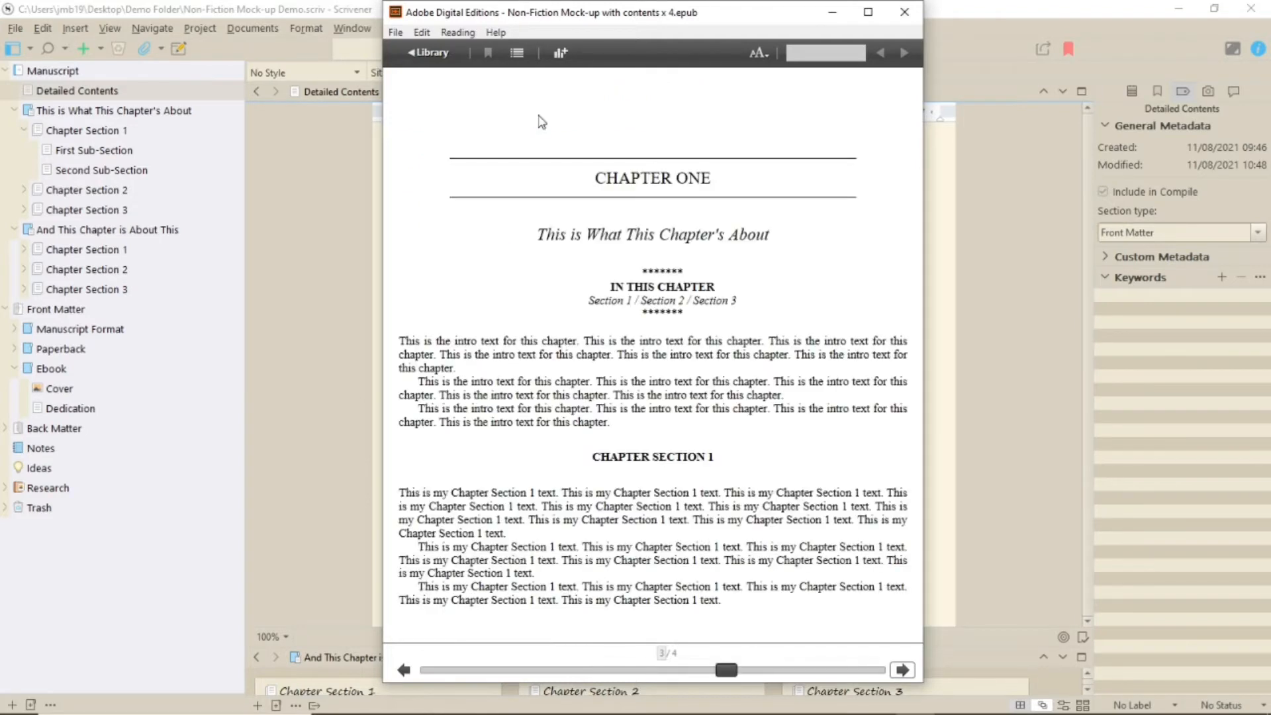